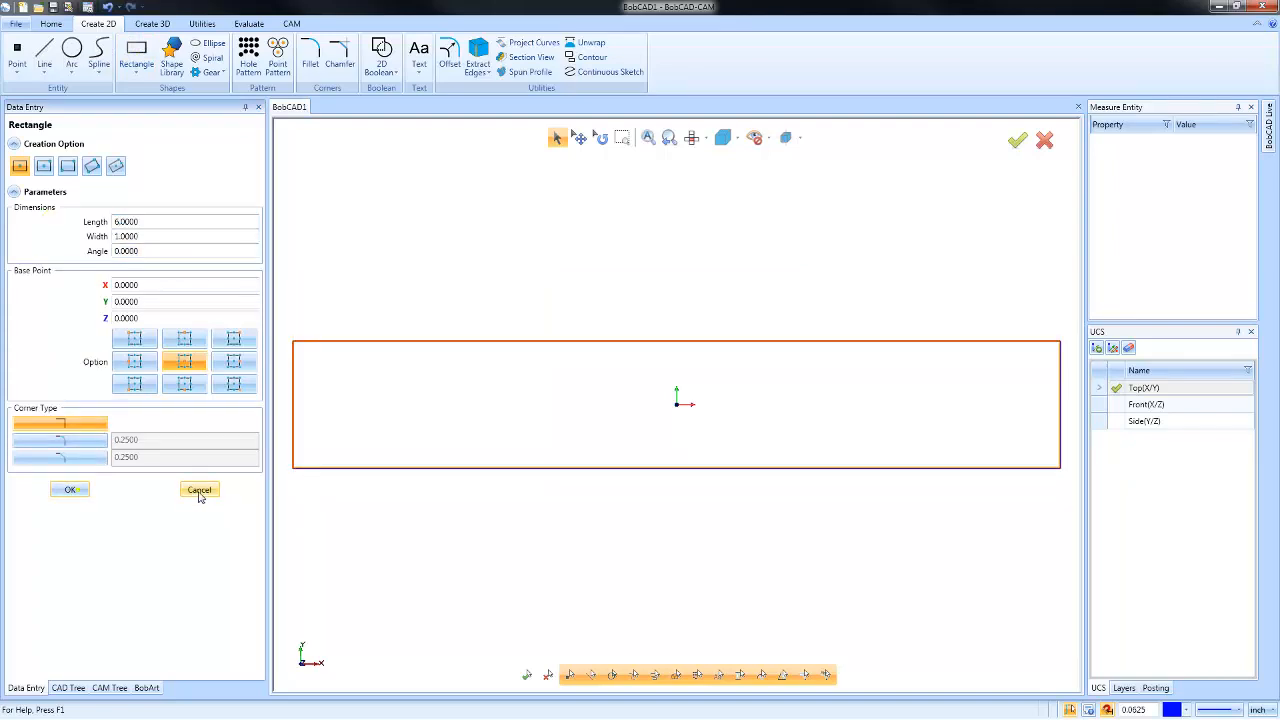
Dismiss the Rectangle data entry panel, leaving the 6 by 1 rectangle with its two end lines.
{"action": "left_click", "coordinate": [69, 489]}
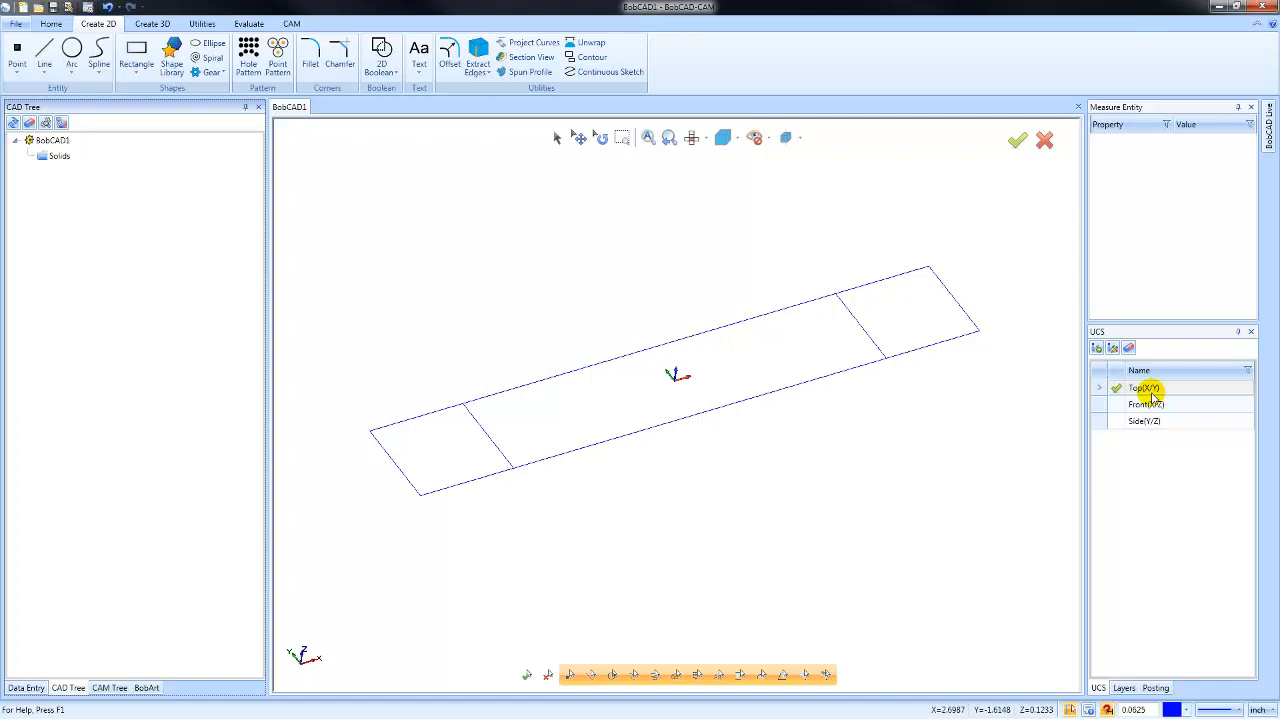
Create UCS L with its origin snapped to the midpoint of the left crossing line.
{"action": "right_click", "coordinate": [1144, 388]}
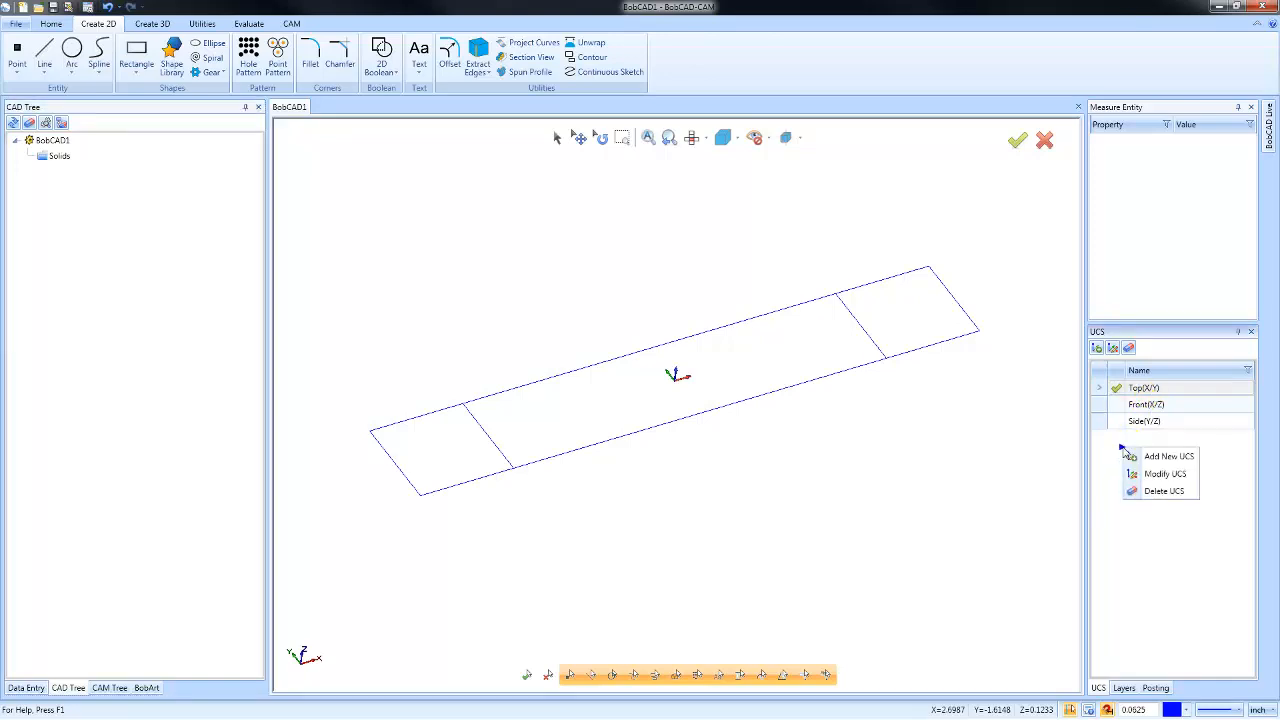
{"action": "left_click", "coordinate": [1169, 456]}
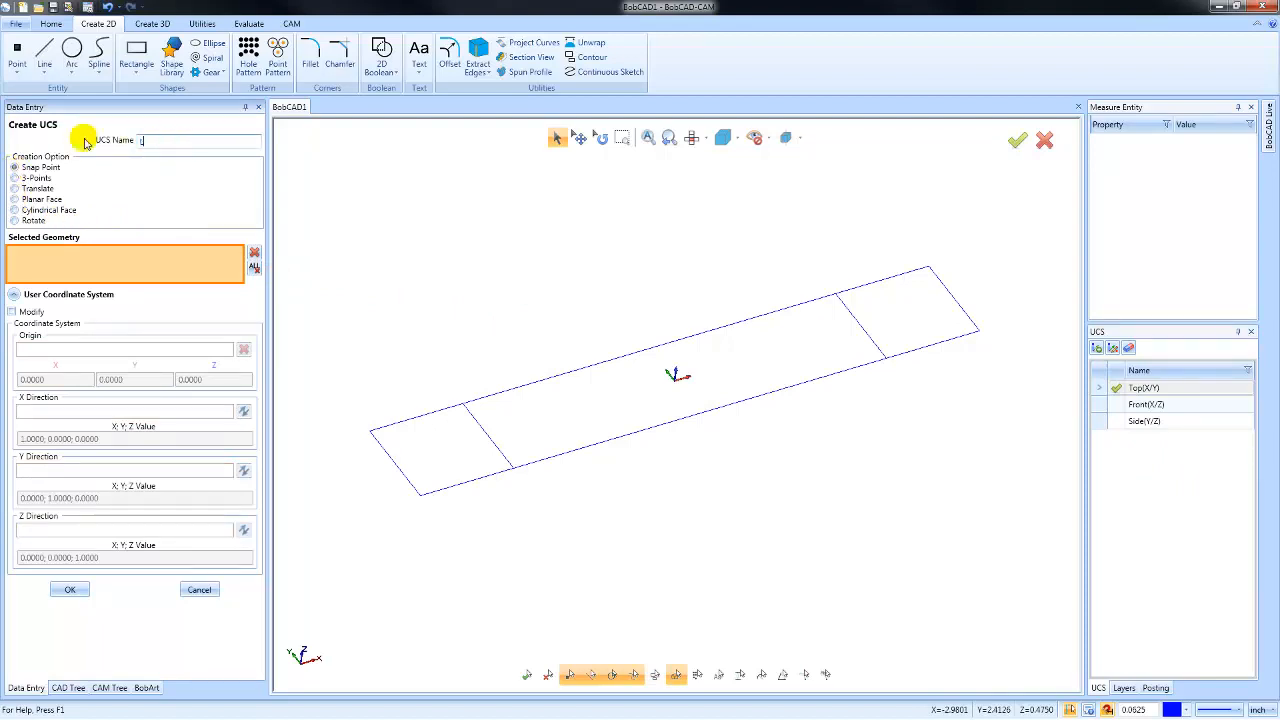
{"action": "left_click", "coordinate": [490, 438]}
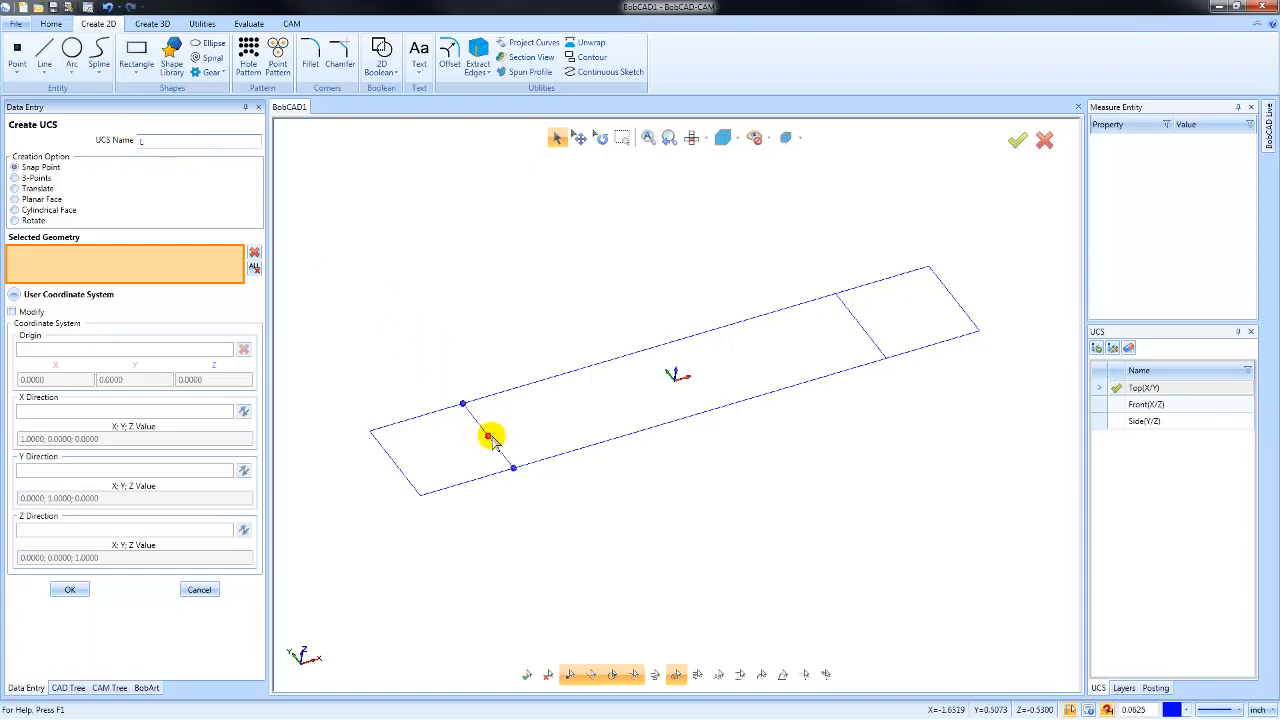
{"action": "left_click", "coordinate": [488, 437]}
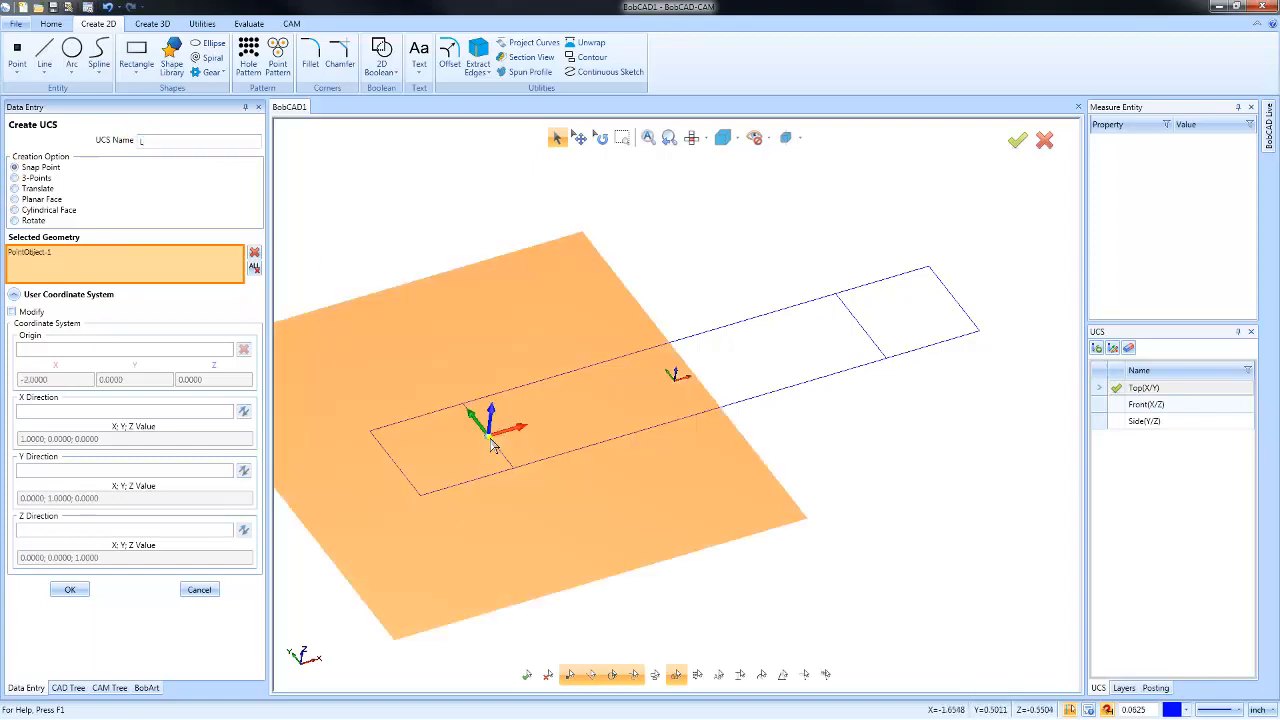
{"action": "left_click", "coordinate": [69, 589]}
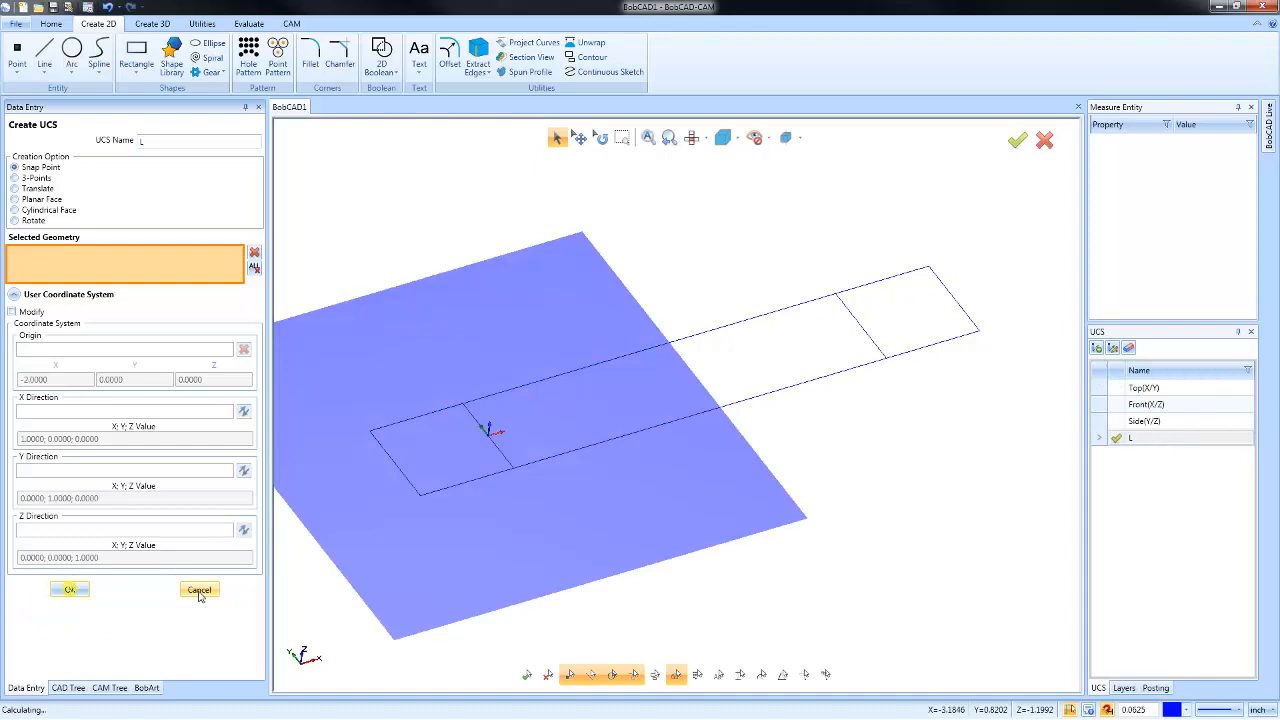
{"action": "left_click", "coordinate": [199, 590]}
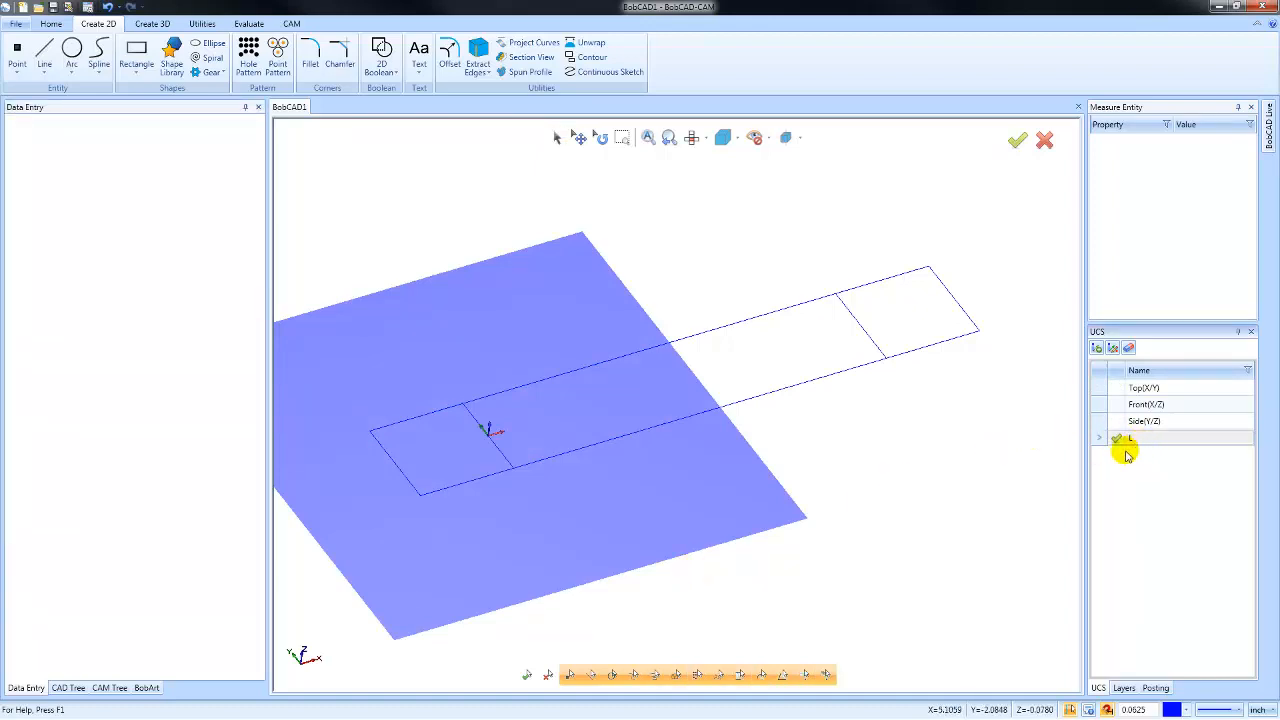
Create UCS R with its origin at the midpoint of the right crossing line.
{"action": "right_click", "coordinate": [1130, 438]}
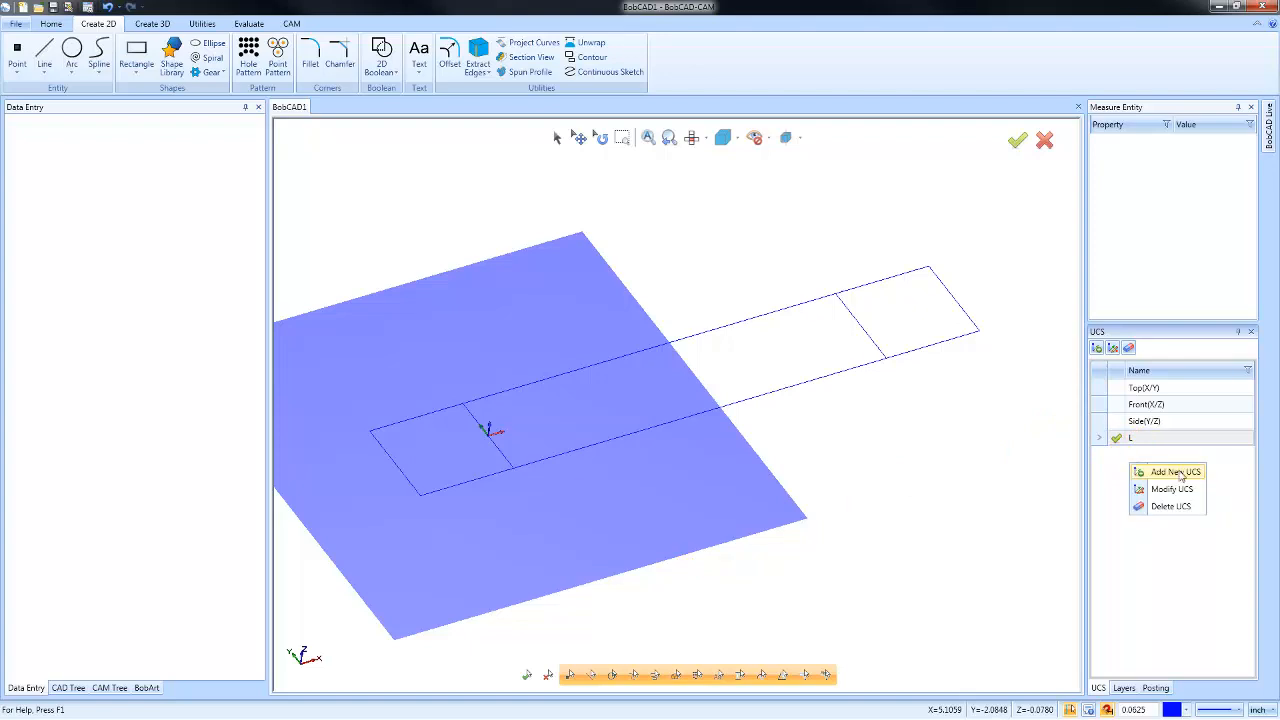
{"action": "left_click", "coordinate": [1175, 471]}
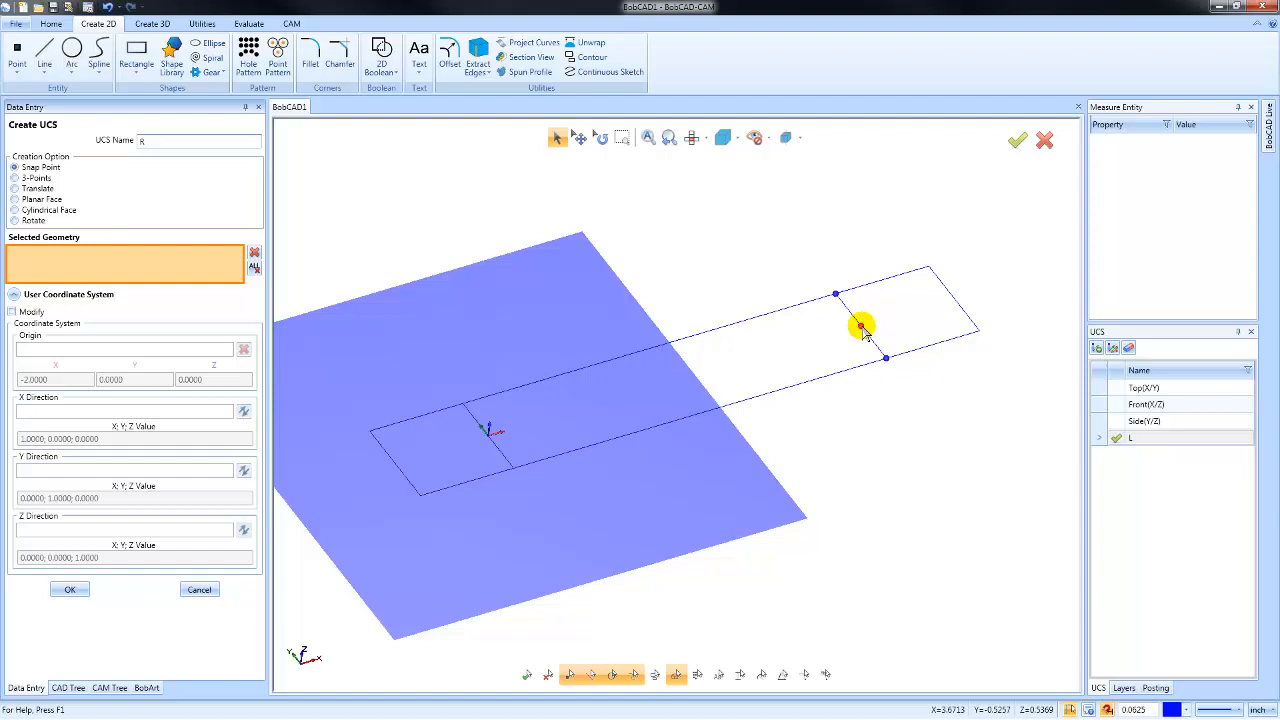
{"action": "left_click", "coordinate": [862, 327]}
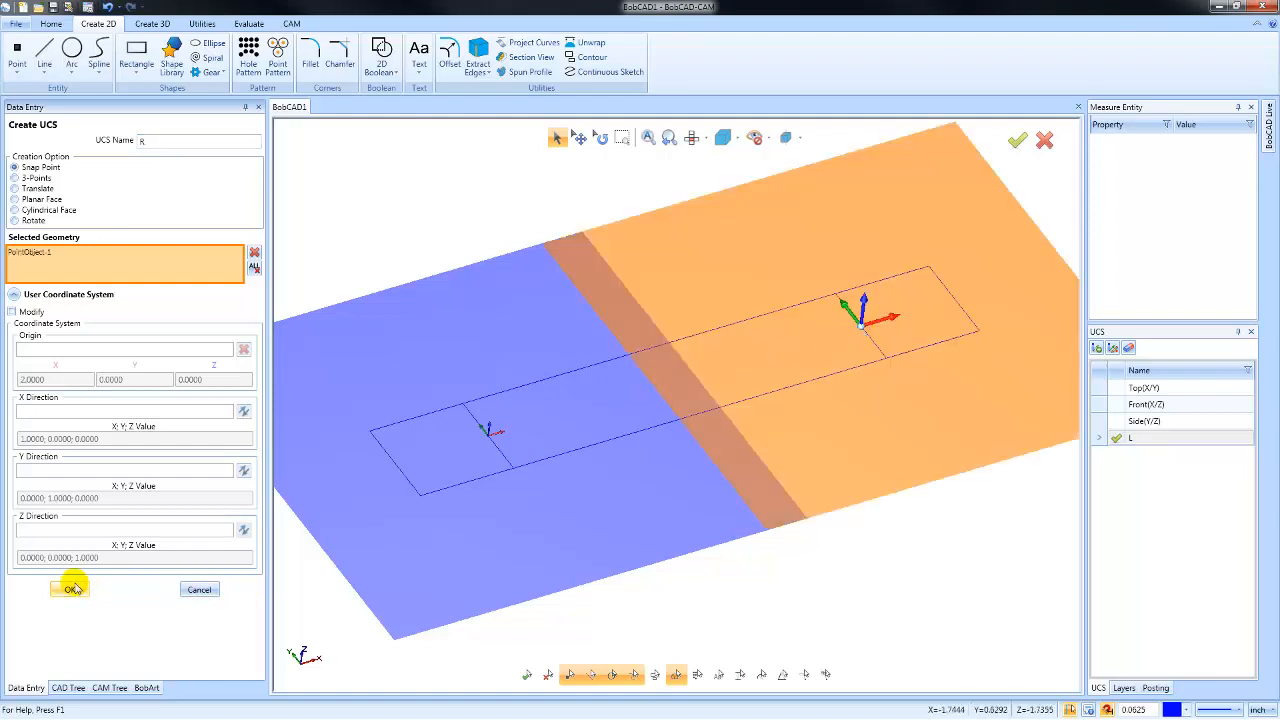
{"action": "left_click", "coordinate": [69, 589]}
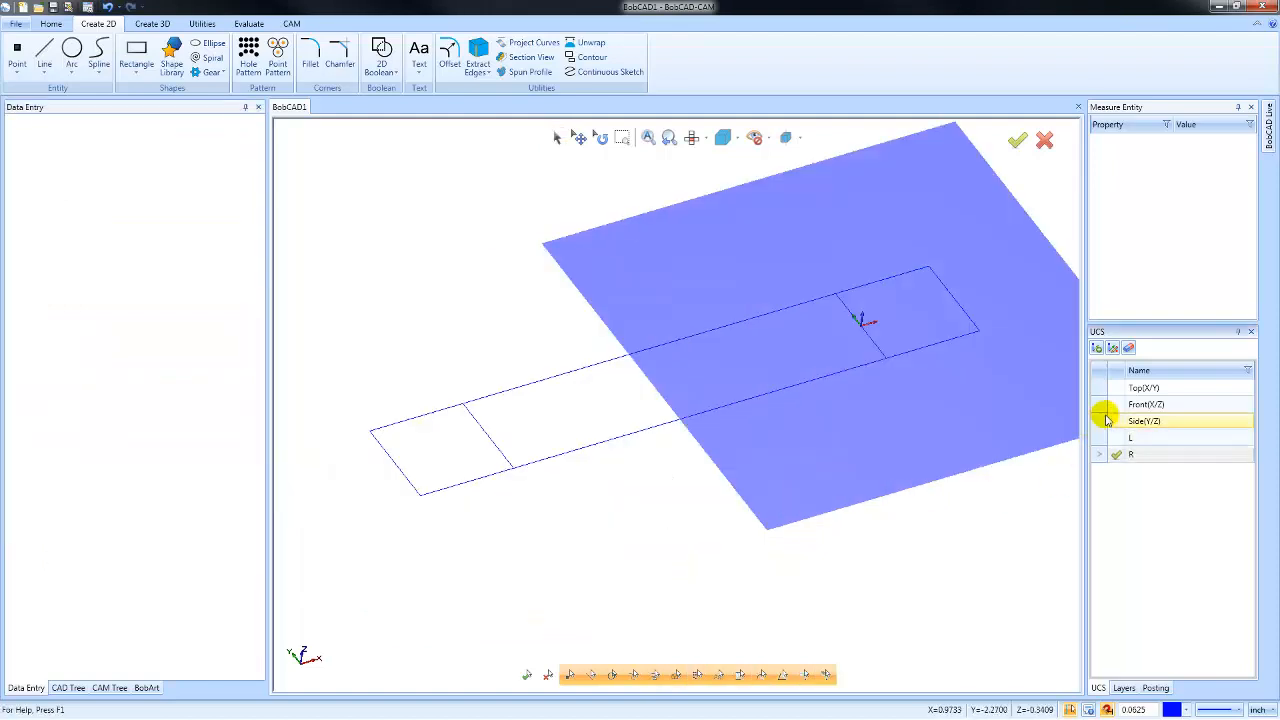
Step through the Front, Side and R coordinate systems, then make L active.
{"action": "left_click", "coordinate": [1146, 404]}
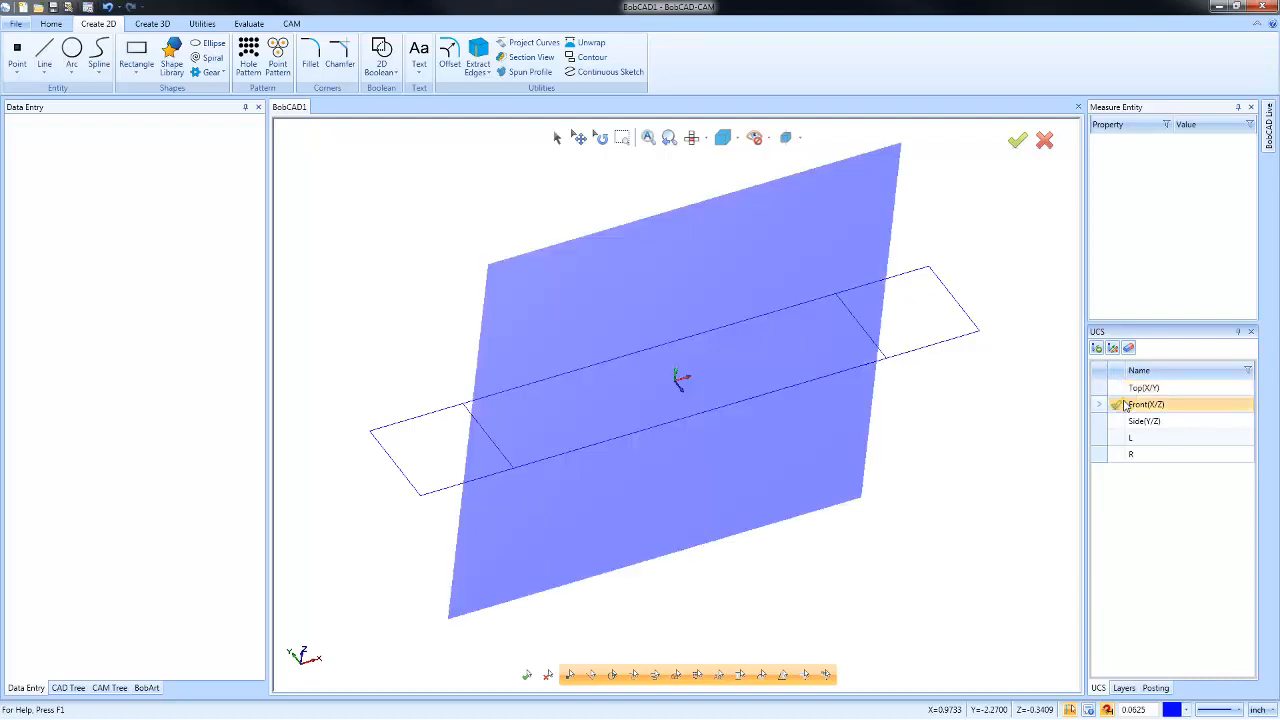
{"action": "left_click", "coordinate": [1145, 420]}
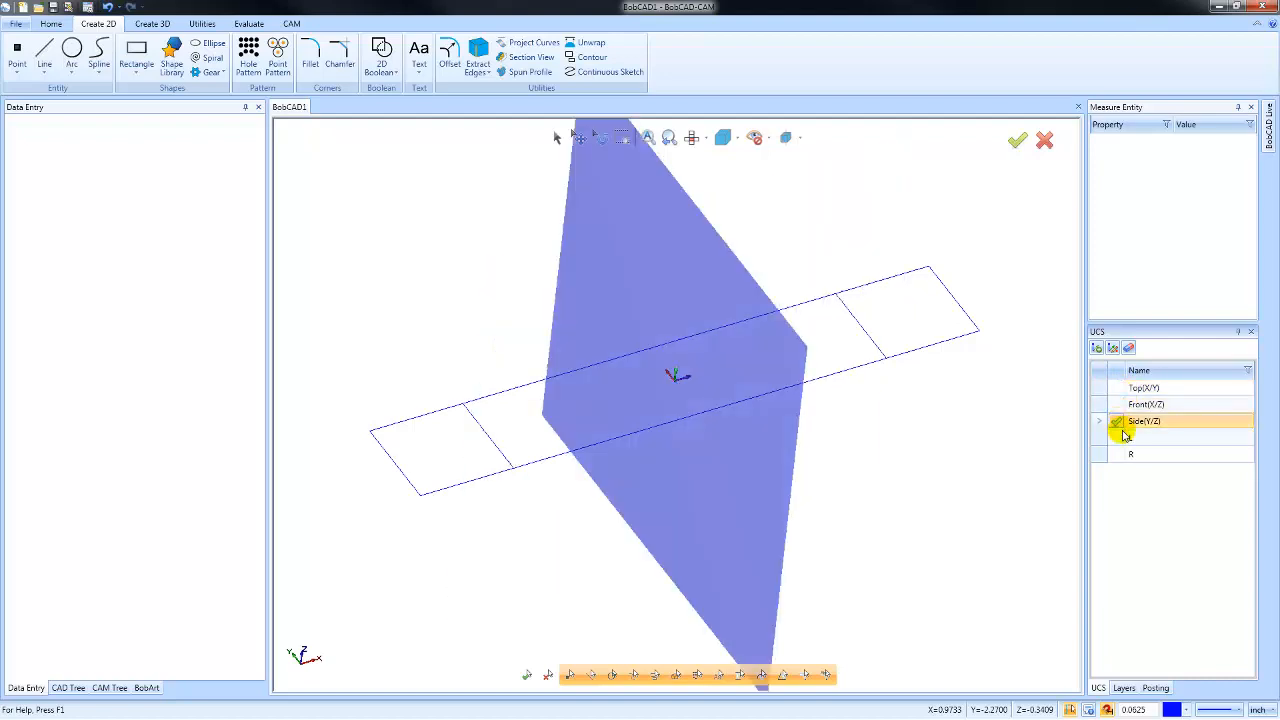
{"action": "left_click", "coordinate": [1145, 453]}
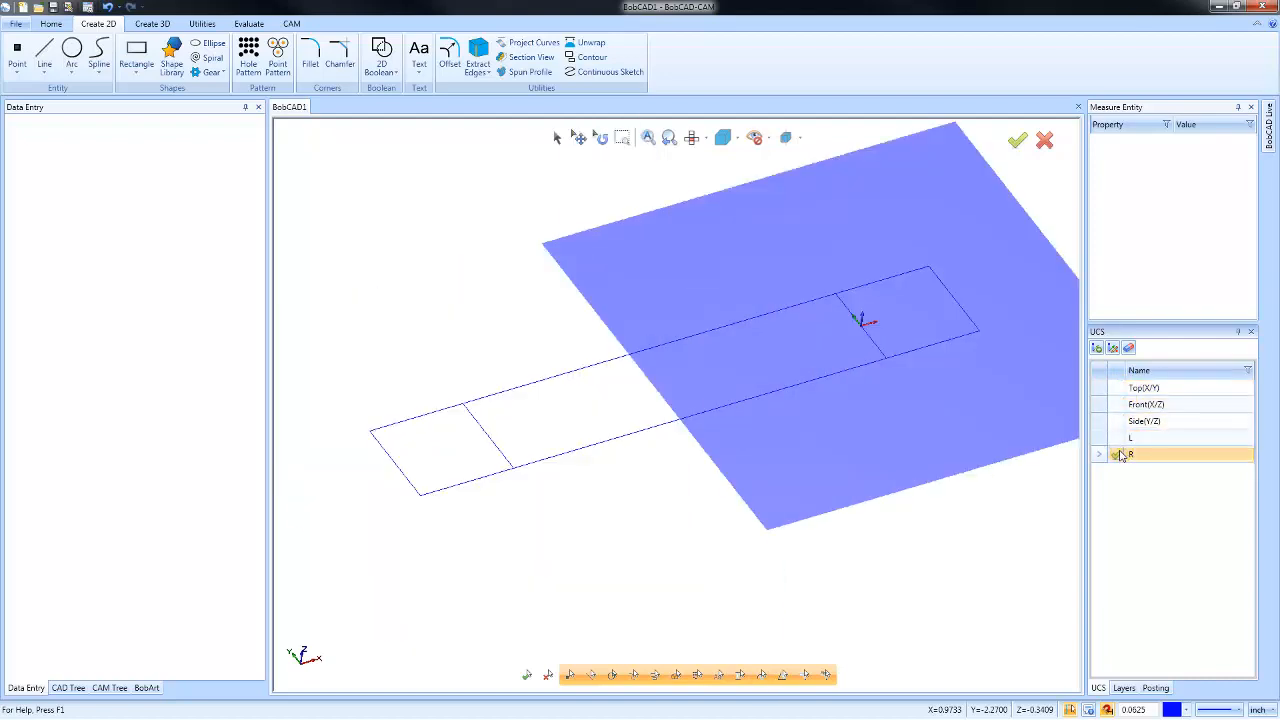
{"action": "left_click", "coordinate": [1150, 437]}
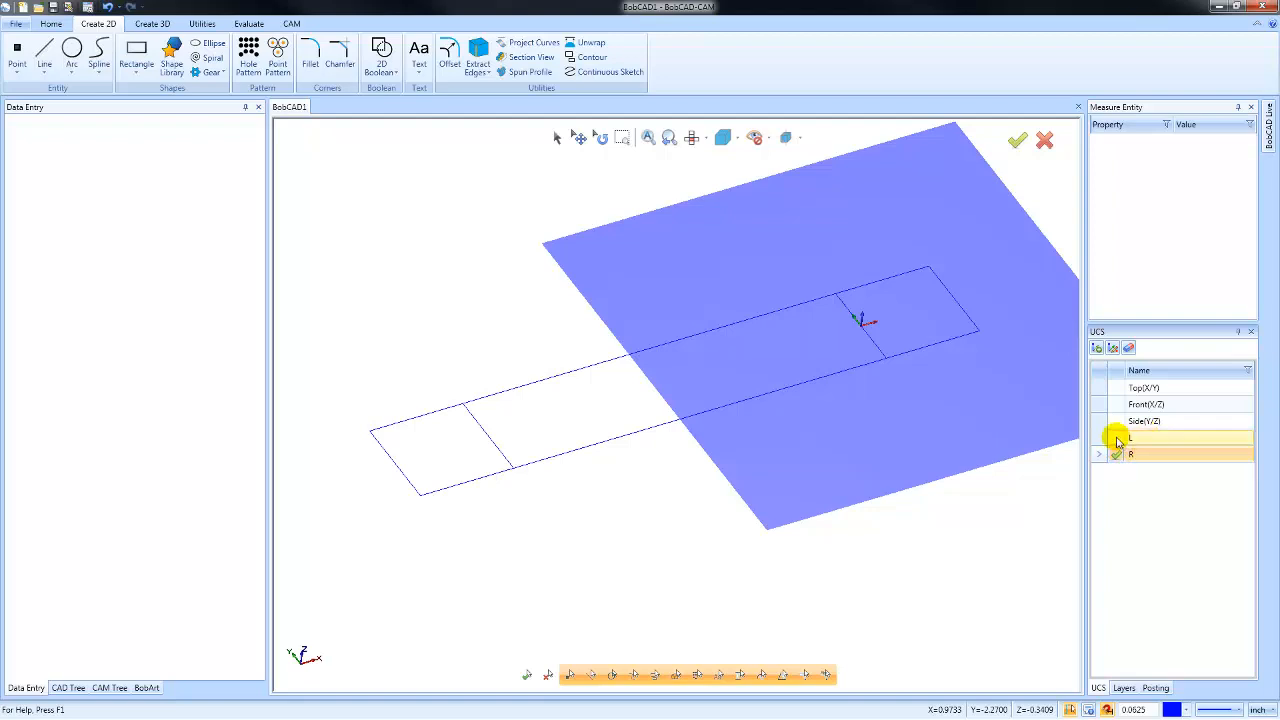
{"action": "left_click", "coordinate": [1145, 438]}
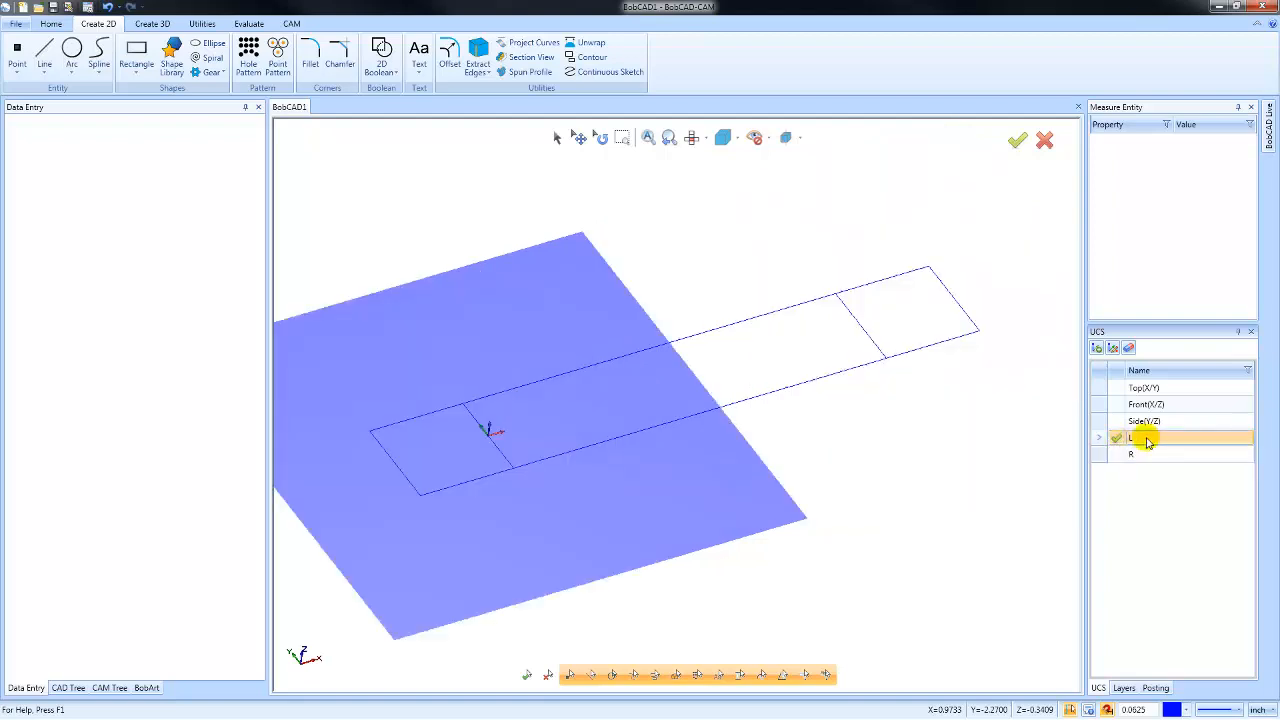
Edit UCS L to define it by rotation angles, tilting it -20 degrees about its Y axis.
{"action": "right_click", "coordinate": [1147, 440]}
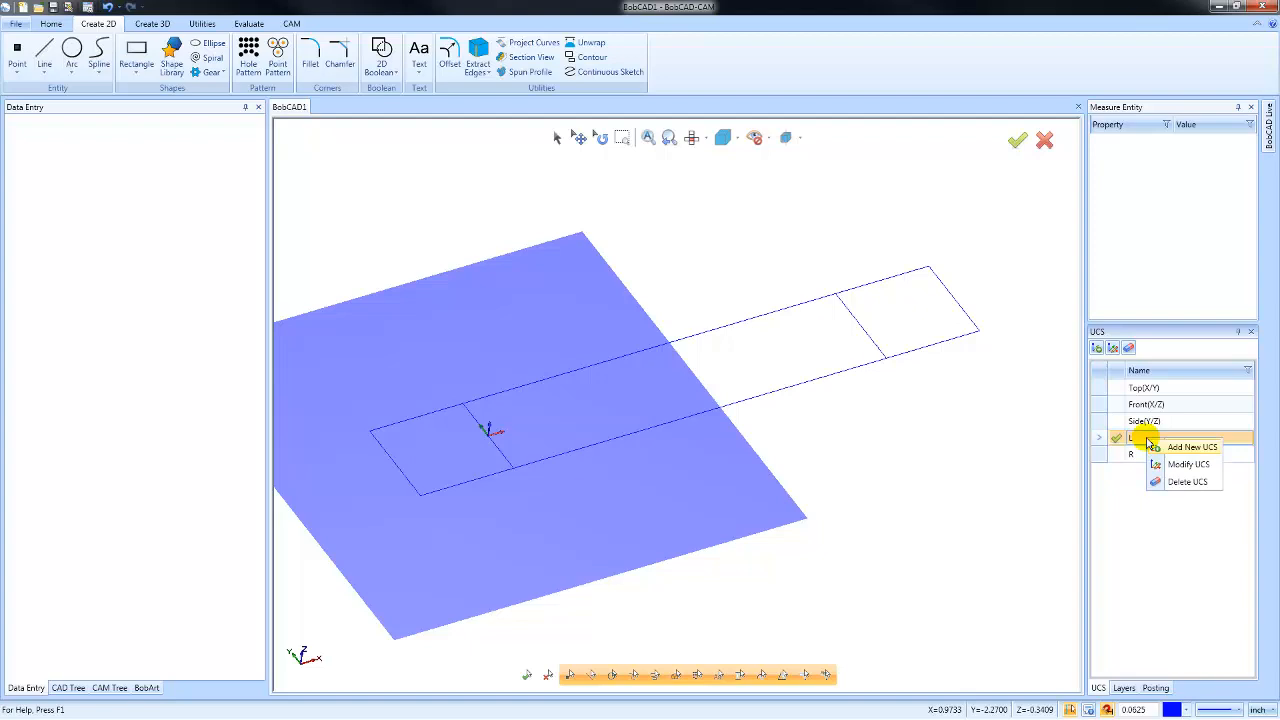
{"action": "left_click", "coordinate": [1188, 464]}
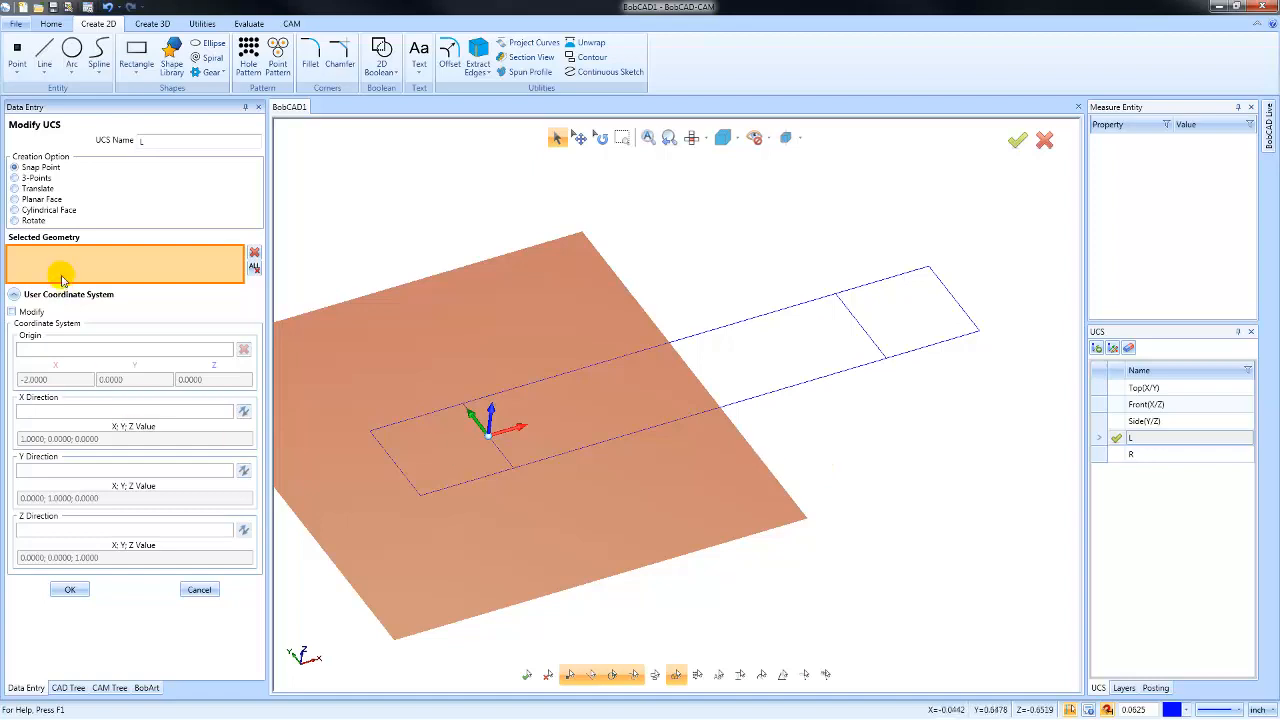
{"action": "left_click", "coordinate": [40, 167]}
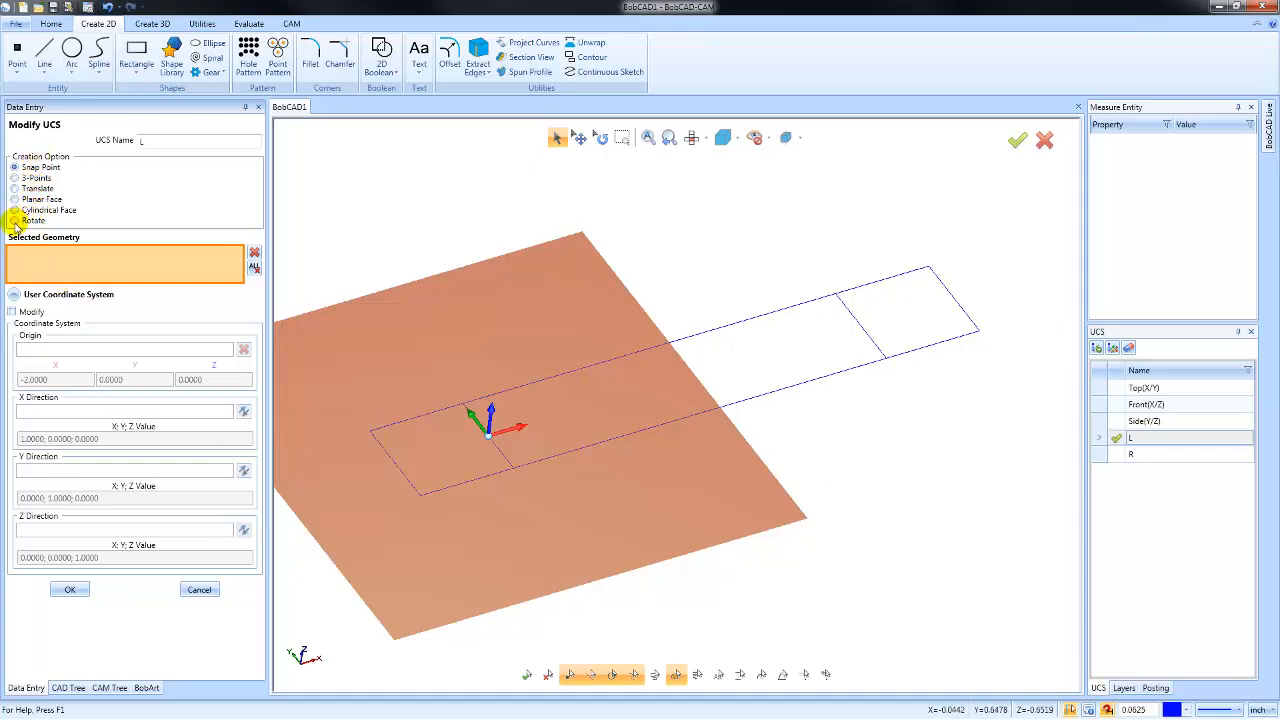
{"action": "left_click", "coordinate": [16, 220]}
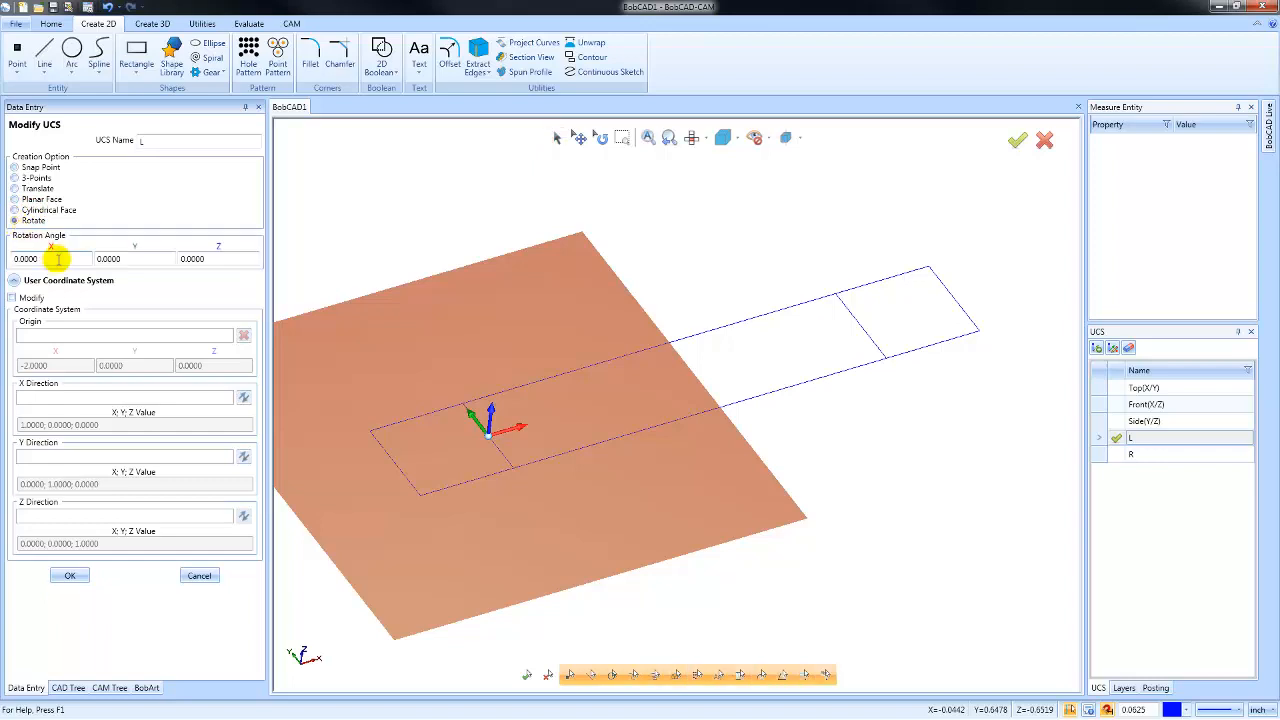
{"action": "left_click", "coordinate": [108, 259]}
{"action": "type", "text": "20.0000"}
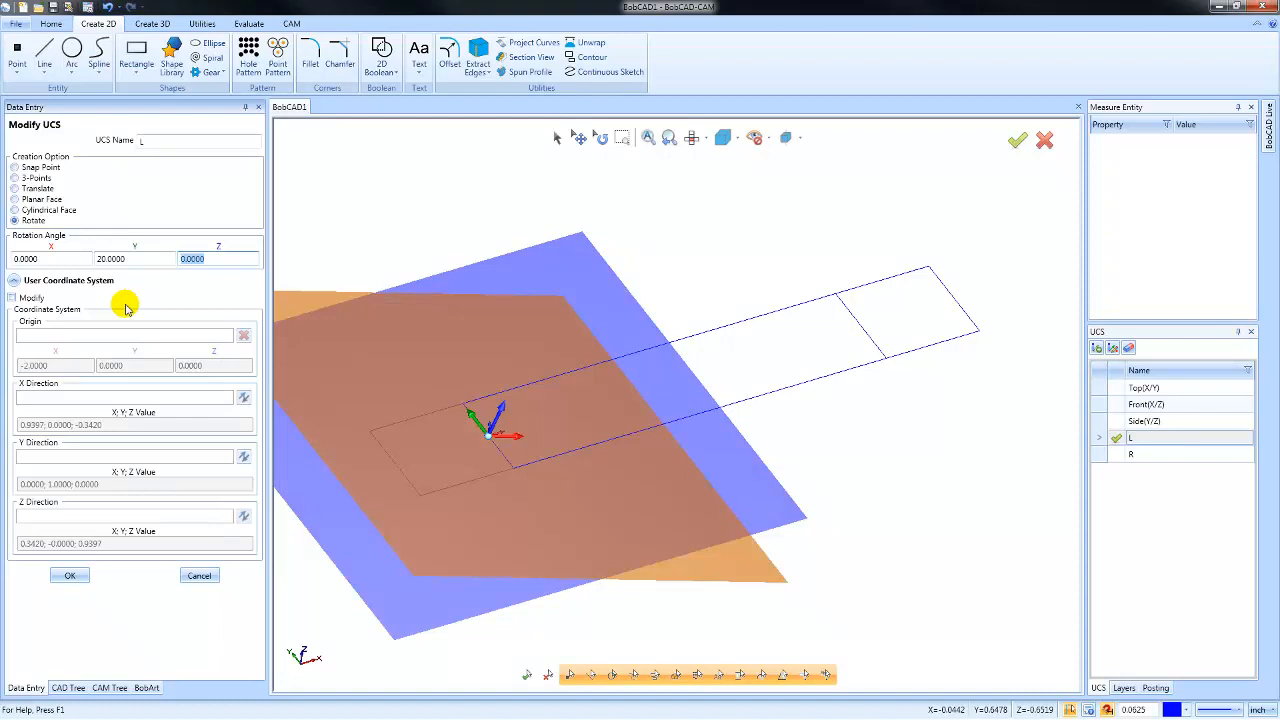
{"action": "mouse_move", "coordinate": [137, 271]}
{"action": "type", "text": "-20.0000"}
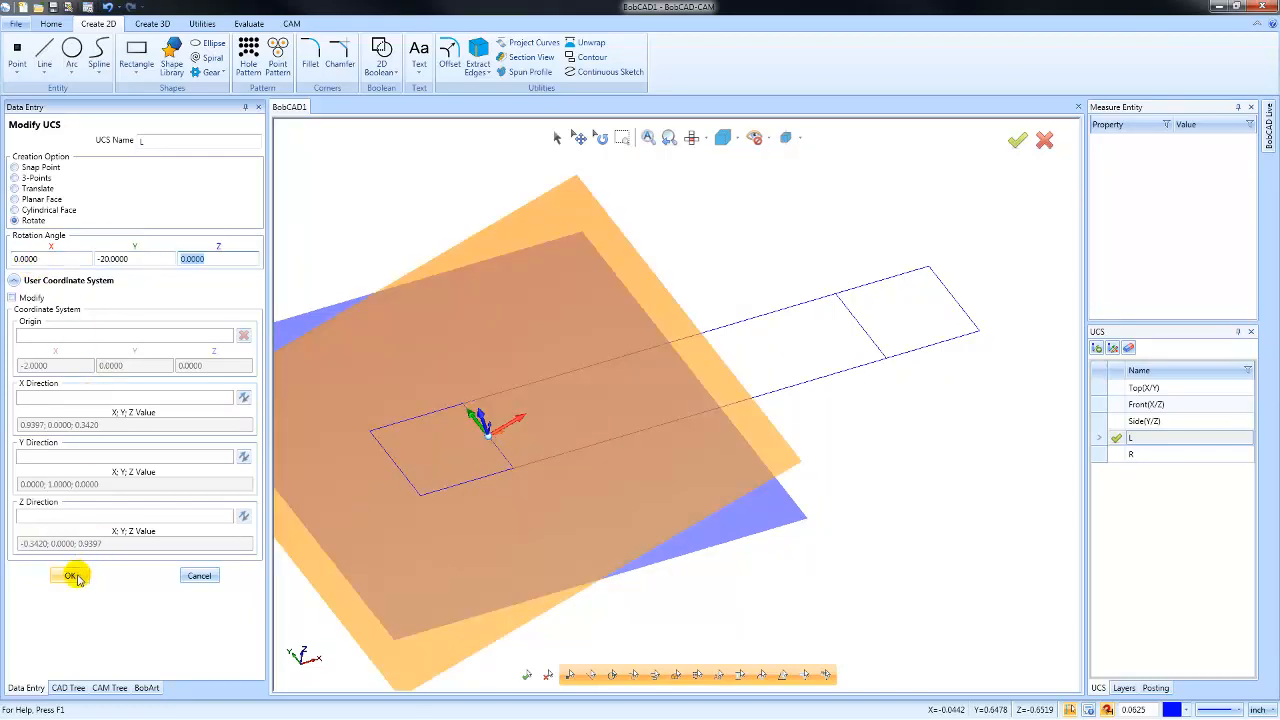
{"action": "left_click", "coordinate": [69, 575]}
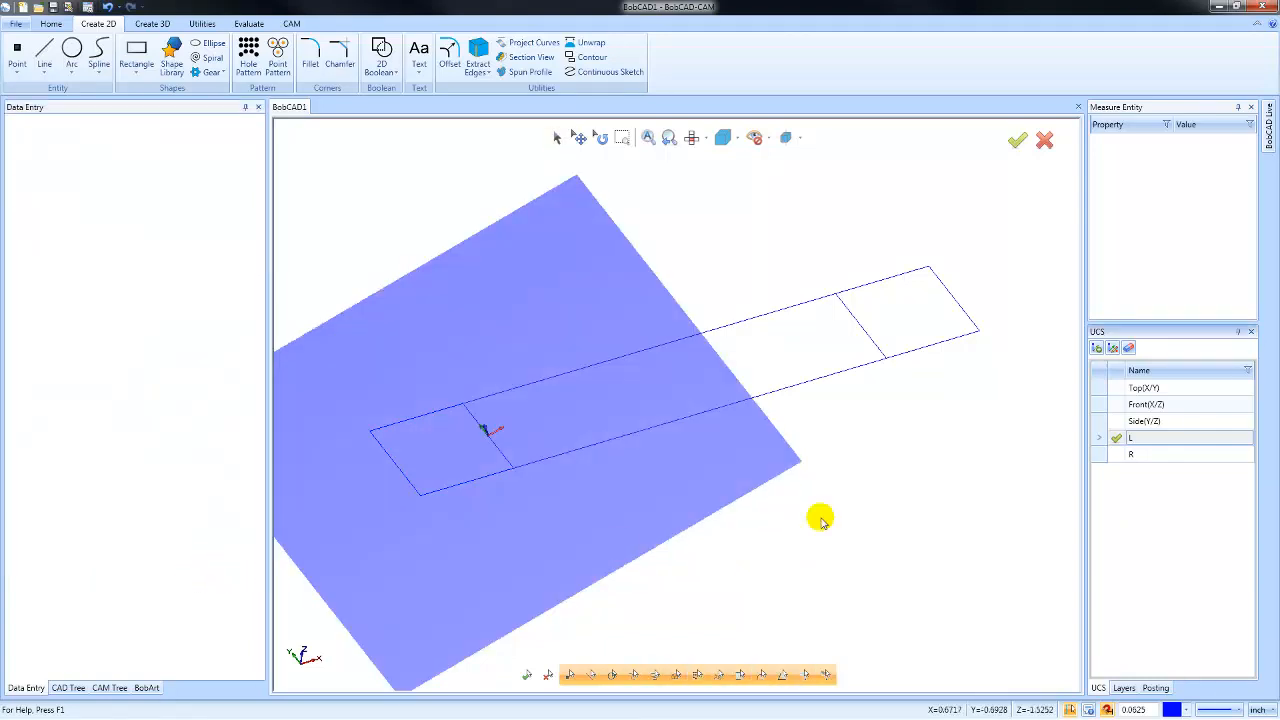
{"action": "left_click", "coordinate": [1131, 454]}
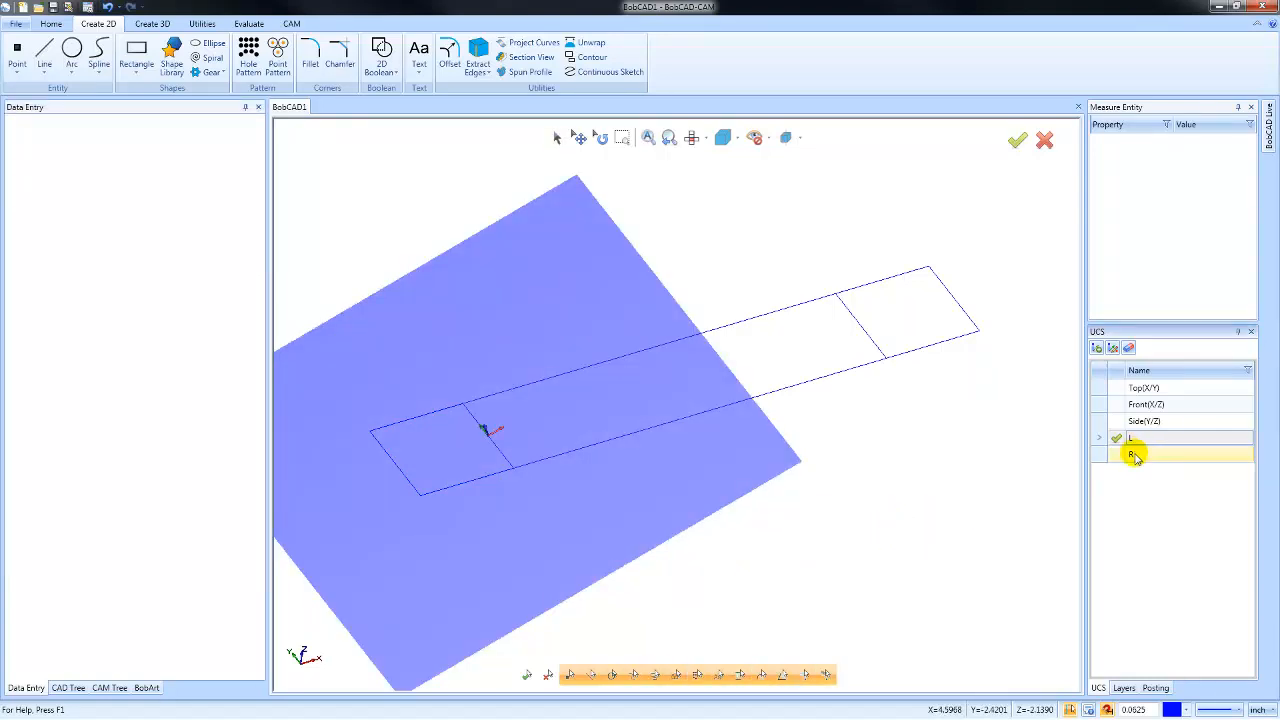
Make Top(X/Y) the active coordinate system, keeping L and R listed.
{"action": "right_click", "coordinate": [1131, 455]}
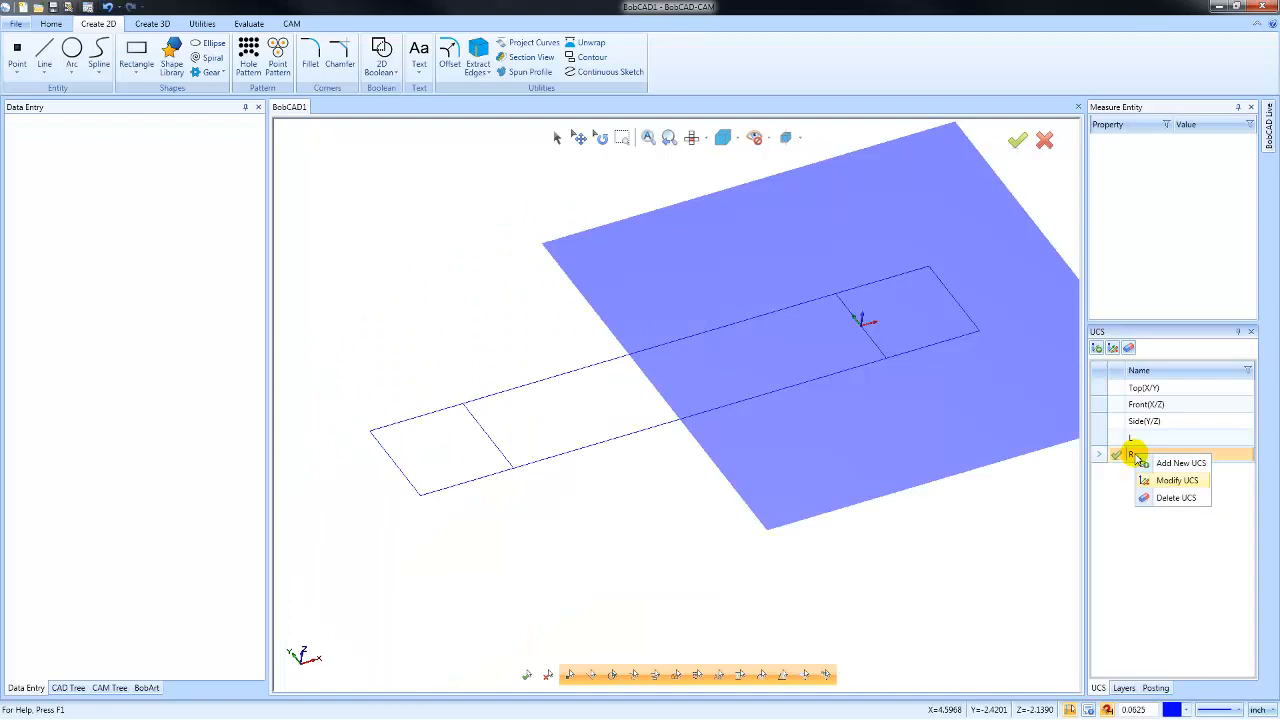
{"action": "left_click", "coordinate": [1177, 480]}
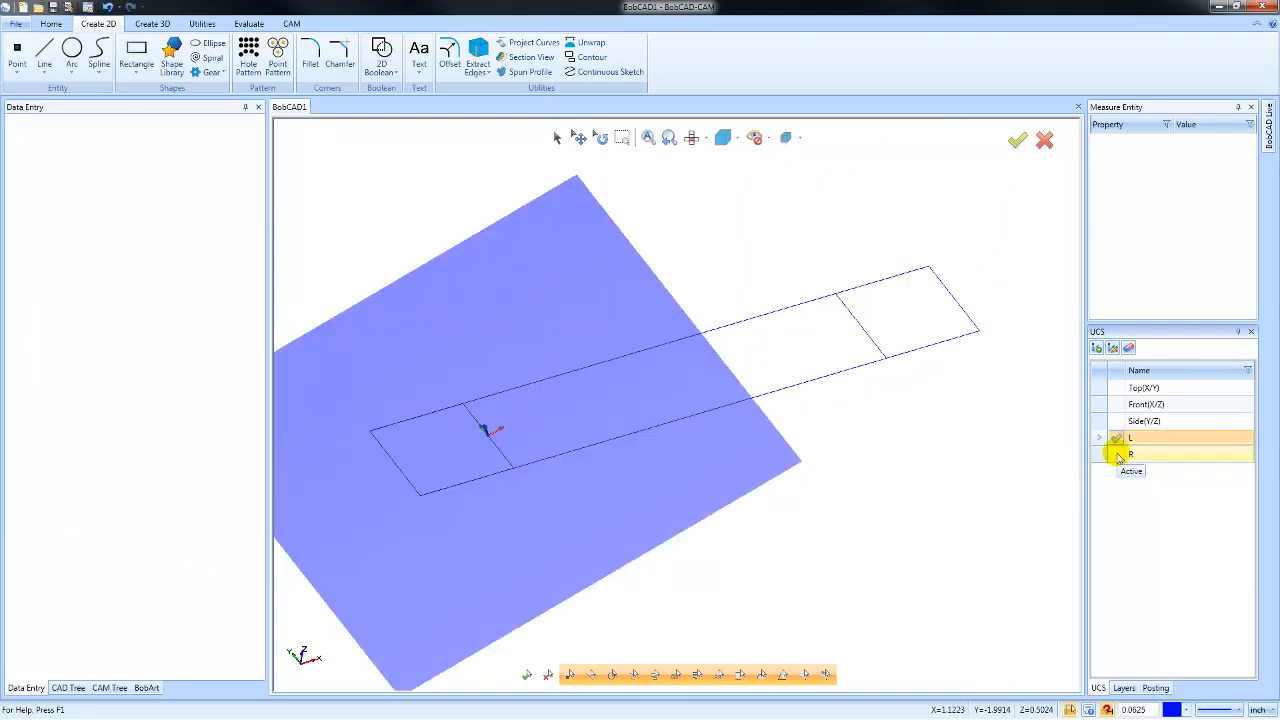
{"action": "left_click", "coordinate": [1117, 388]}
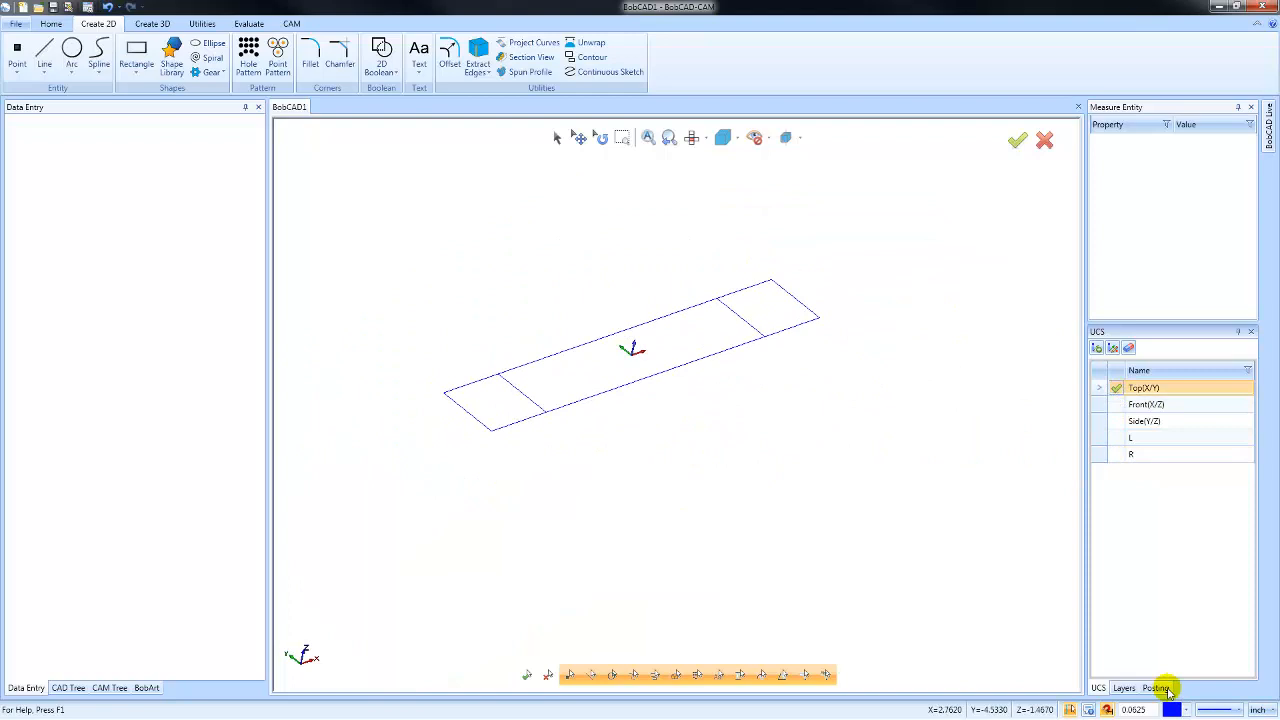
Extrude the rectangle outline 1.0 inch in the other direction into a solid bar on Layer-1.
{"action": "left_click", "coordinate": [1123, 688]}
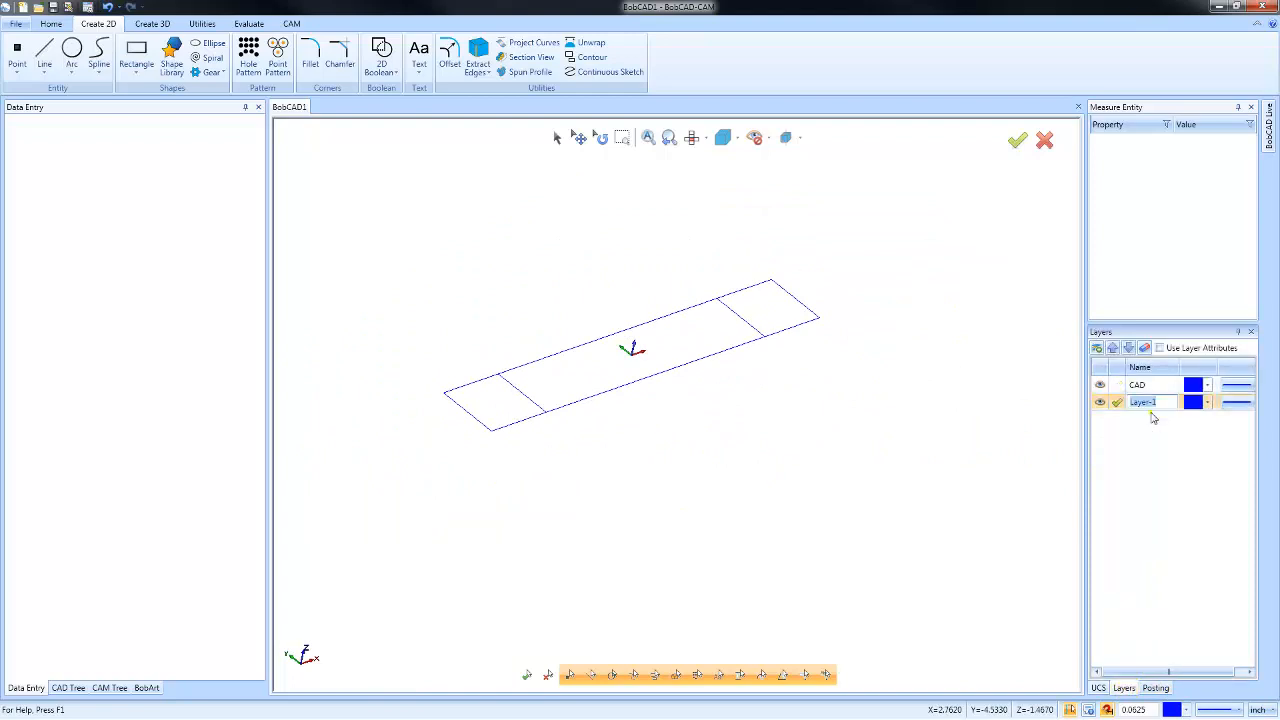
{"action": "left_click", "coordinate": [152, 23]}
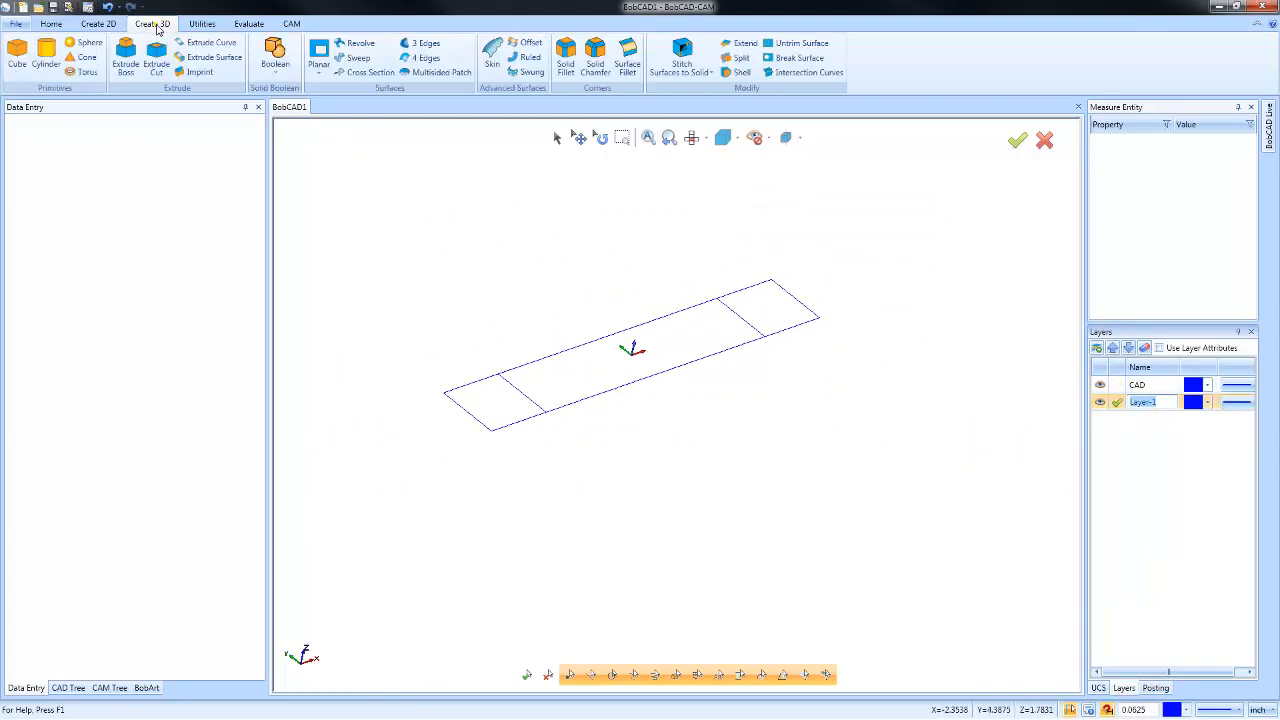
{"action": "left_click", "coordinate": [211, 42]}
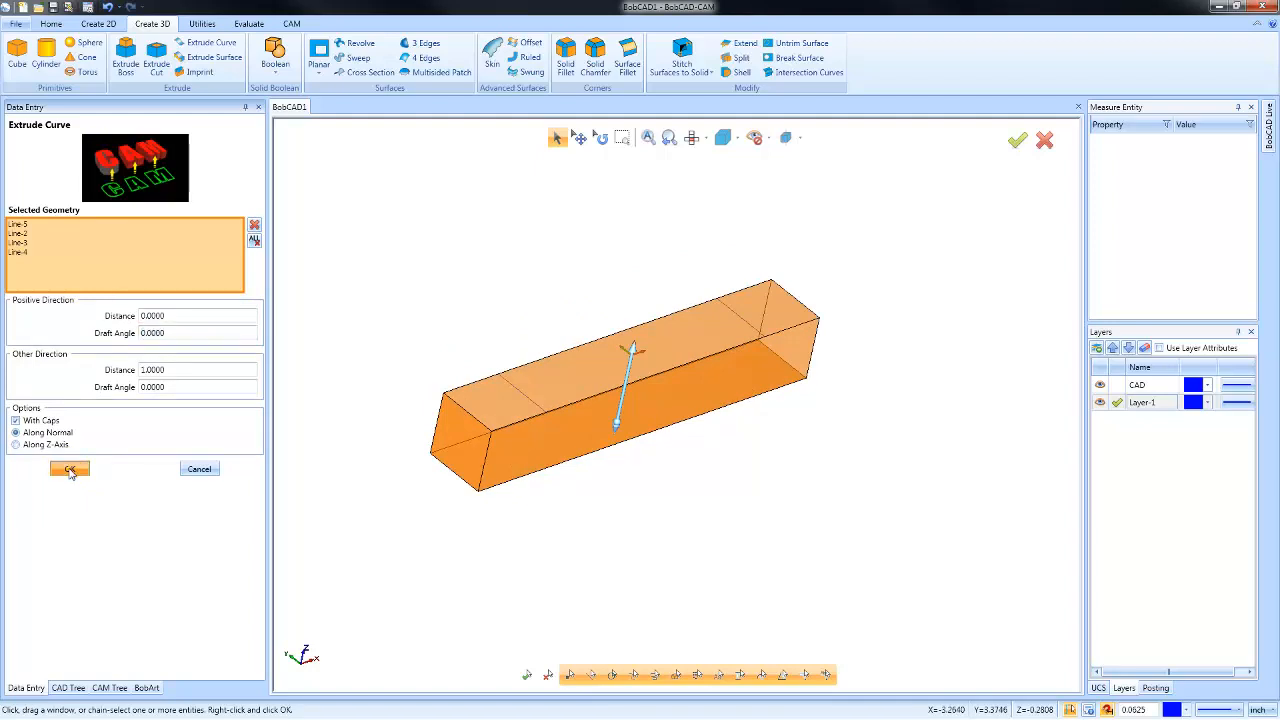
{"action": "left_click", "coordinate": [69, 469]}
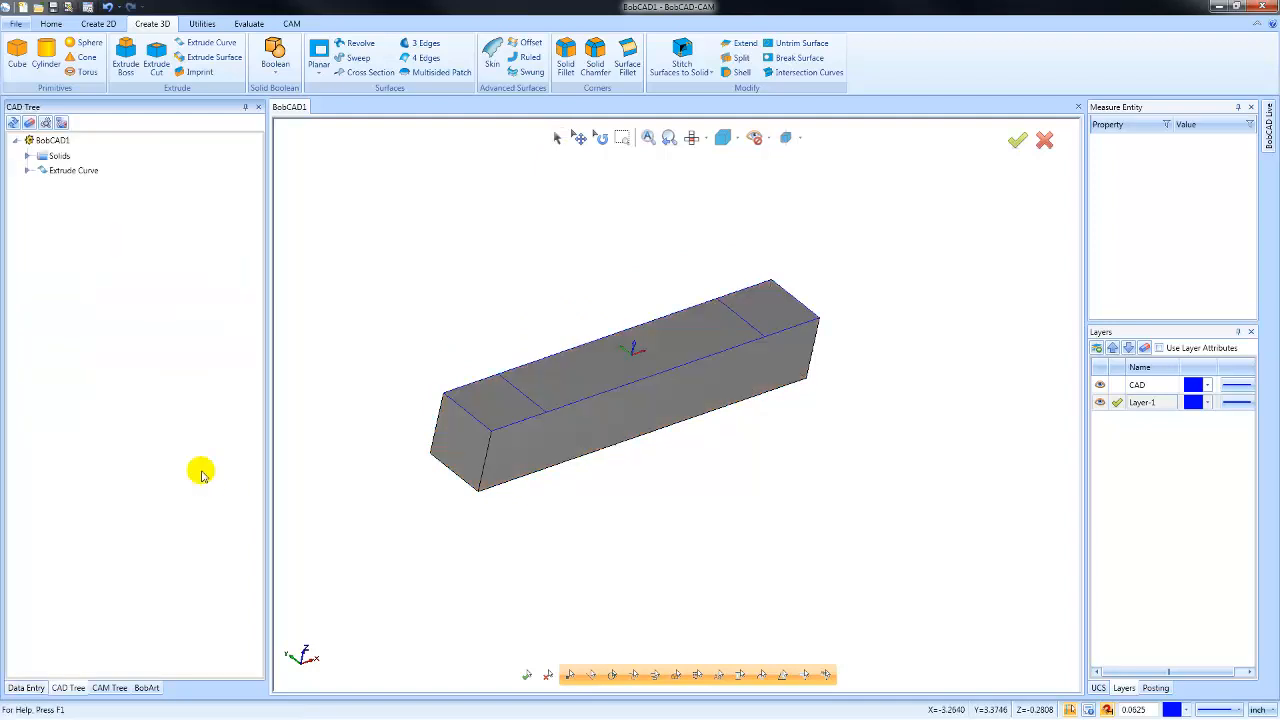
{"action": "left_click", "coordinate": [1099, 688]}
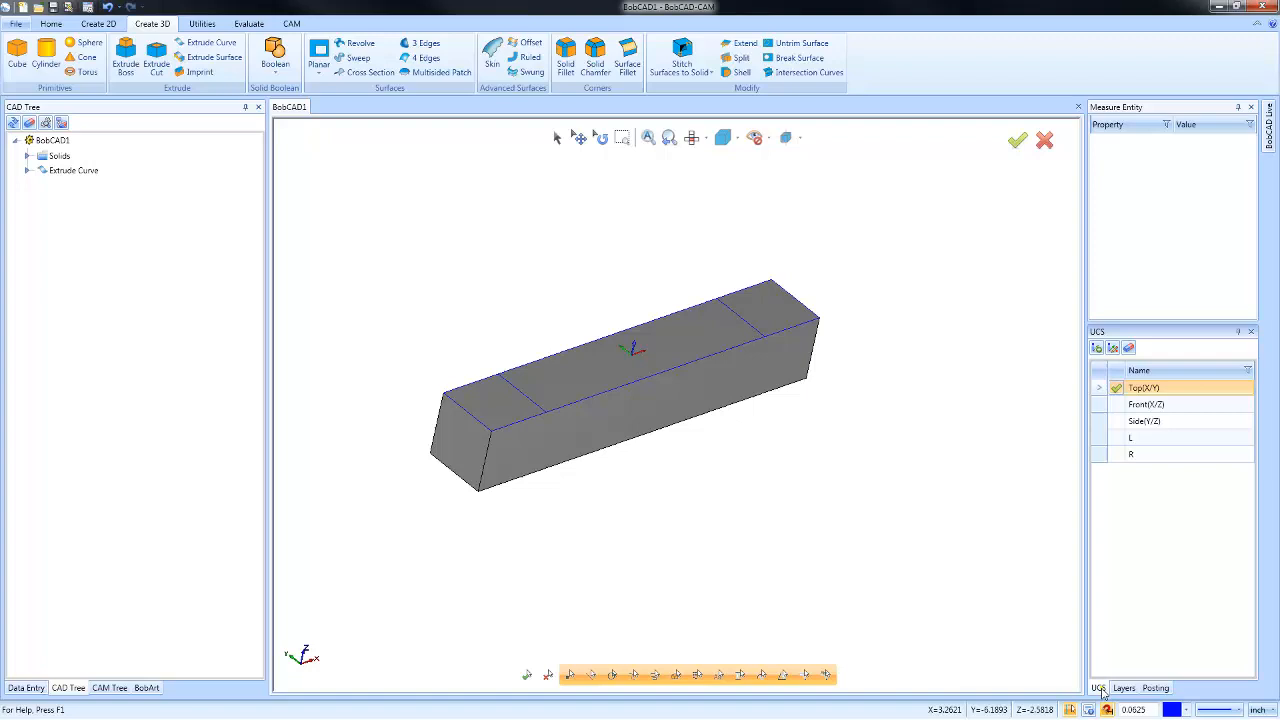
With L active, place a 2 by 2 square on the tilted L plane from a corner base point.
{"action": "left_click", "coordinate": [1131, 437]}
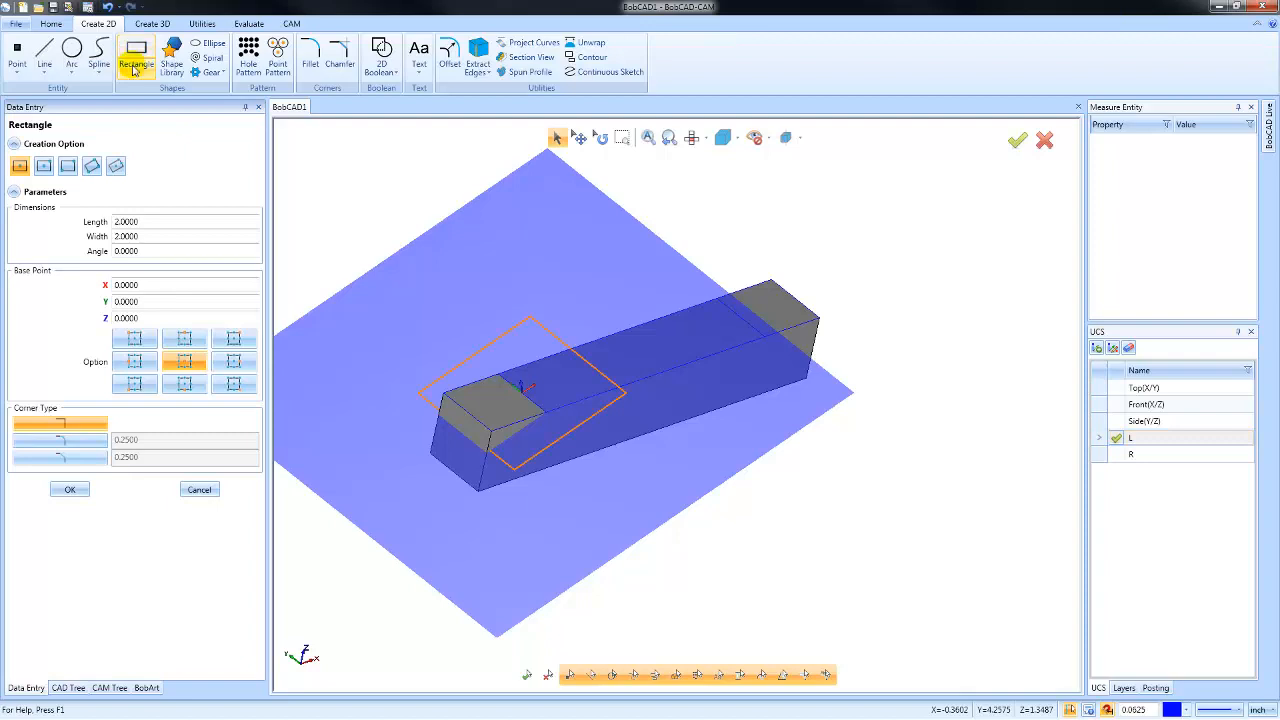
{"action": "left_click", "coordinate": [233, 362]}
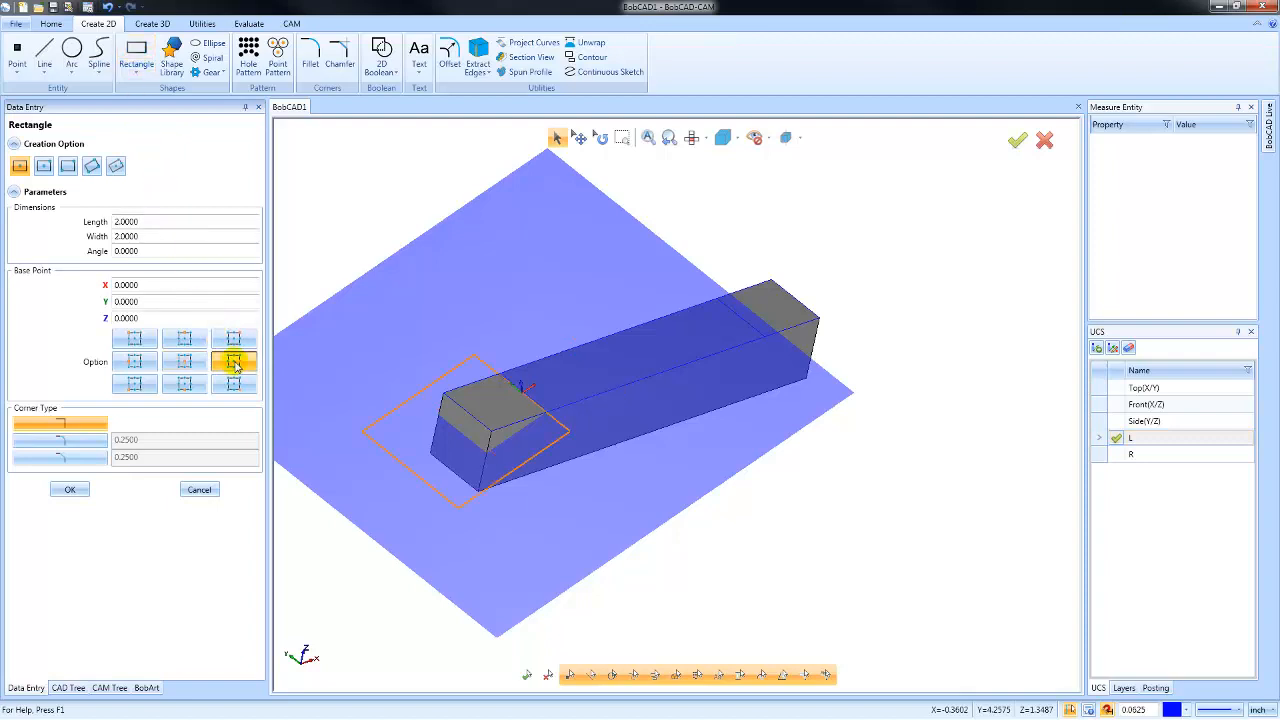
{"action": "mouse_move", "coordinate": [248, 363]}
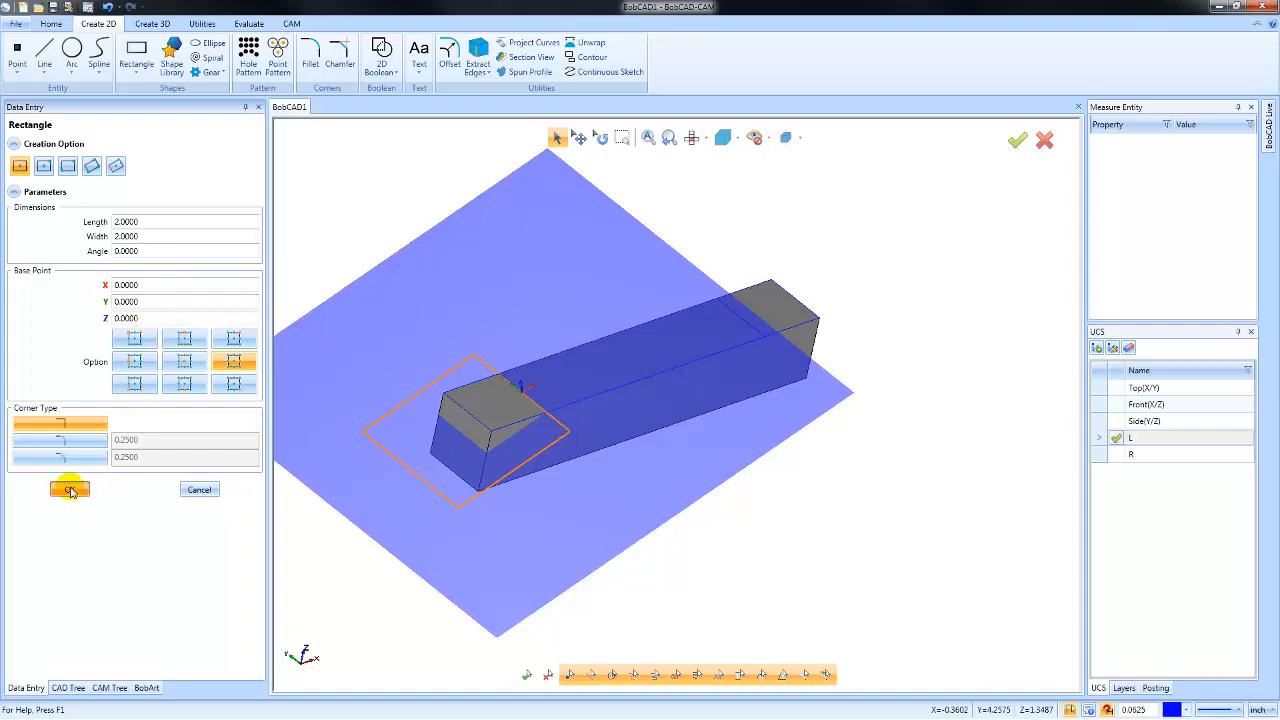
{"action": "left_click", "coordinate": [69, 489]}
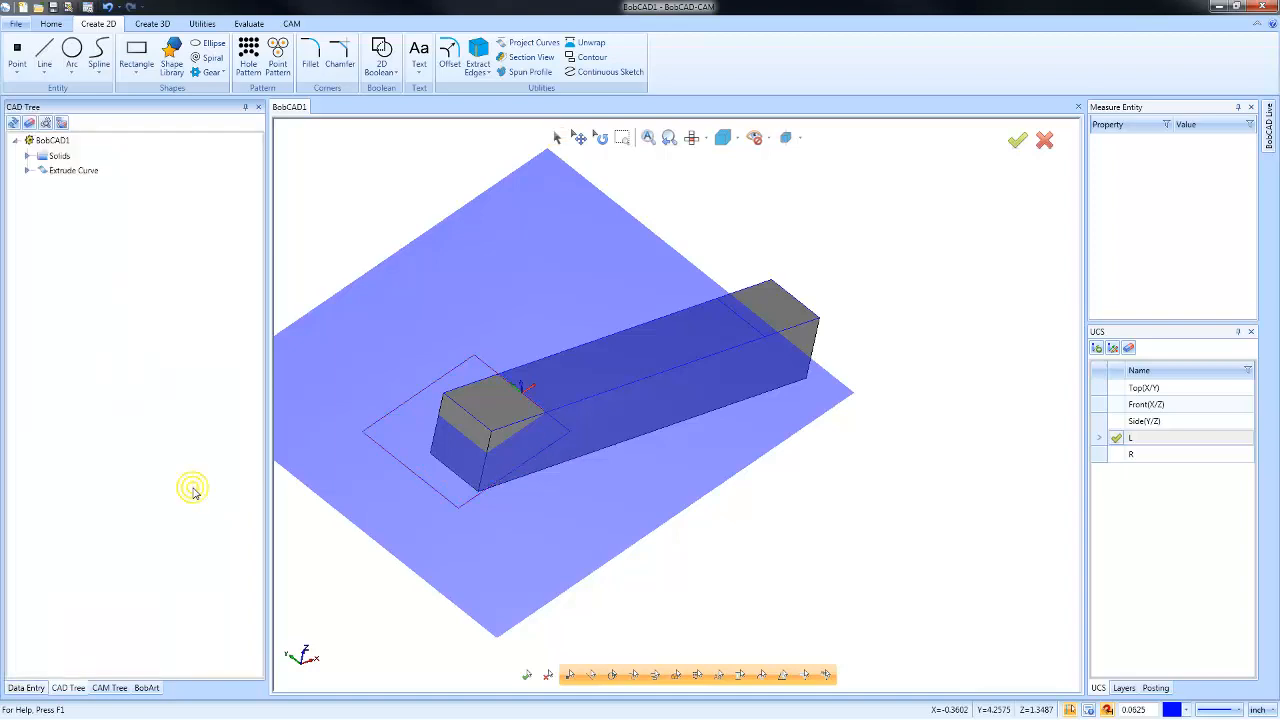
Start an Extrude Cut to angle the bar's left end with the L-plane square.
{"action": "left_click", "coordinate": [152, 23]}
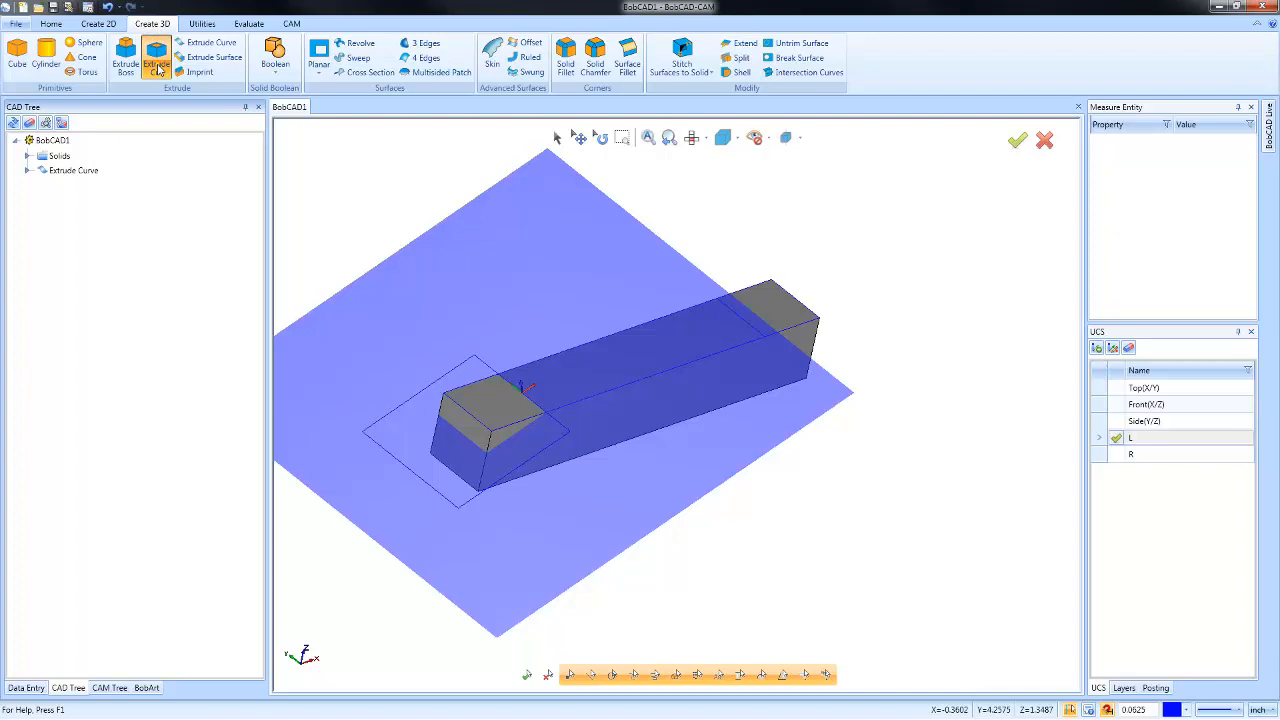
{"action": "left_click", "coordinate": [156, 60]}
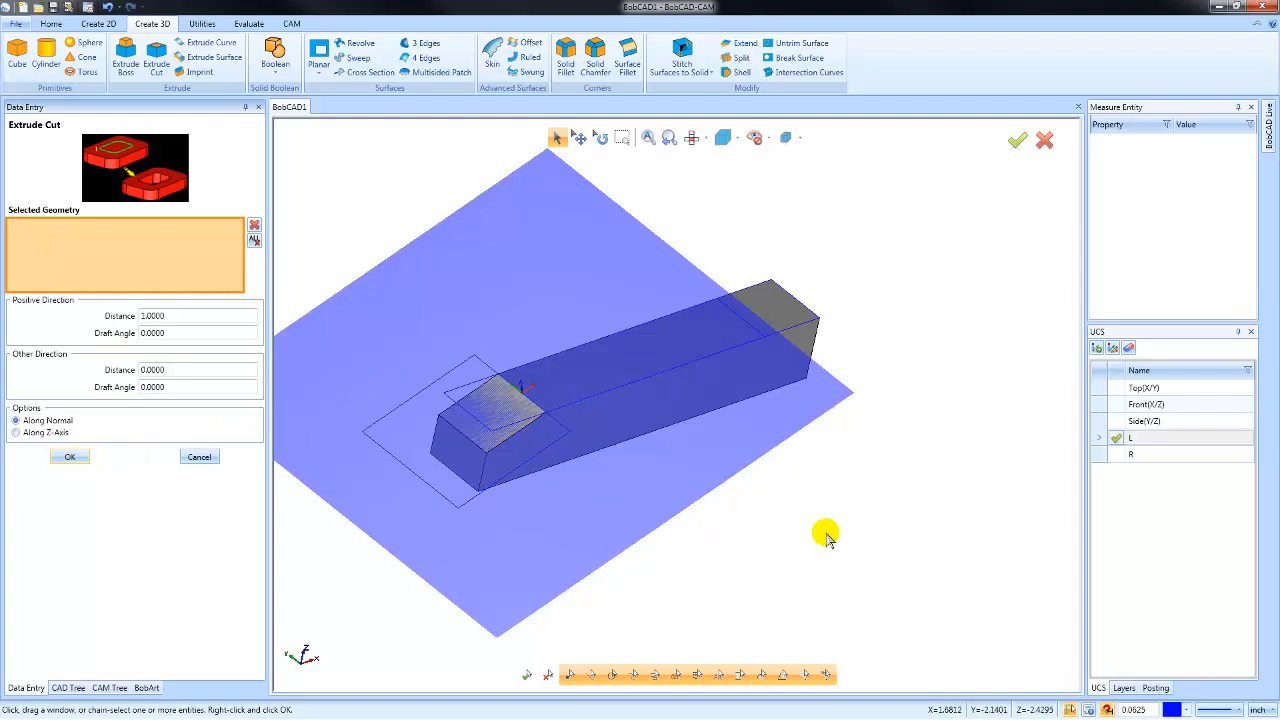
{"action": "left_click", "coordinate": [1160, 454]}
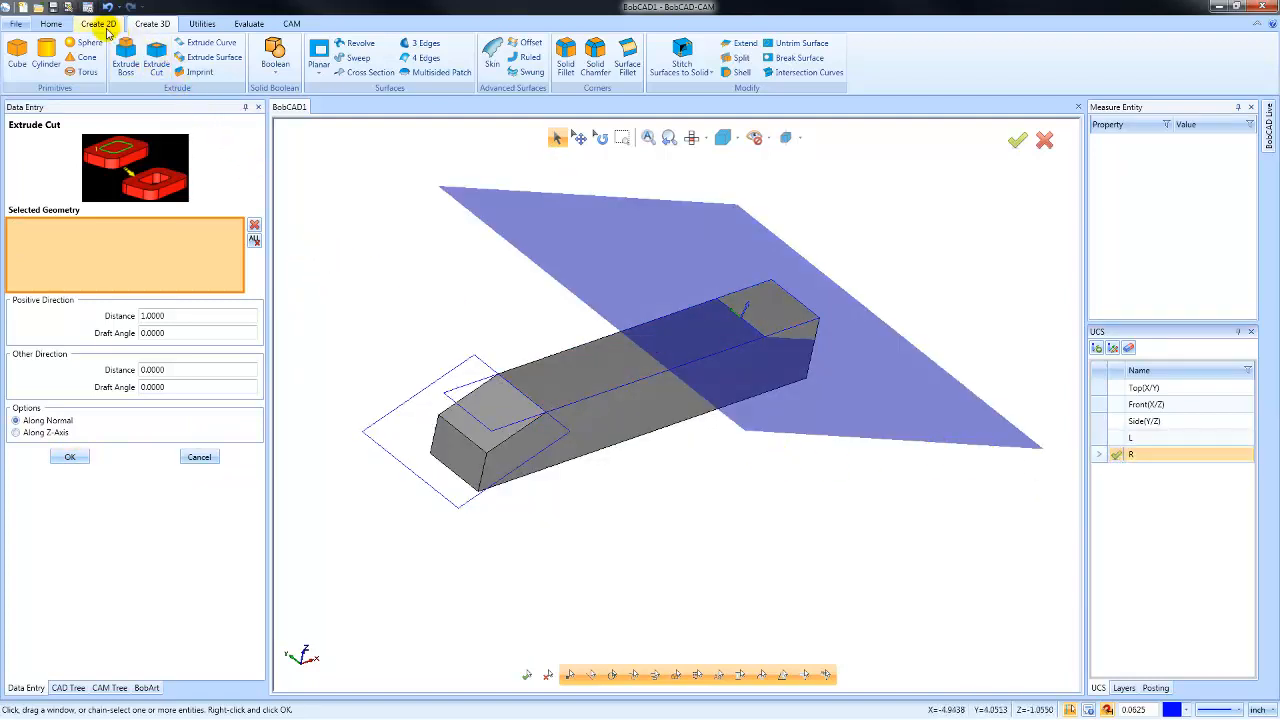
Extrude Cut the R-plane square to angle the bar's right end, then orbit to view both ends.
{"action": "left_click", "coordinate": [98, 23]}
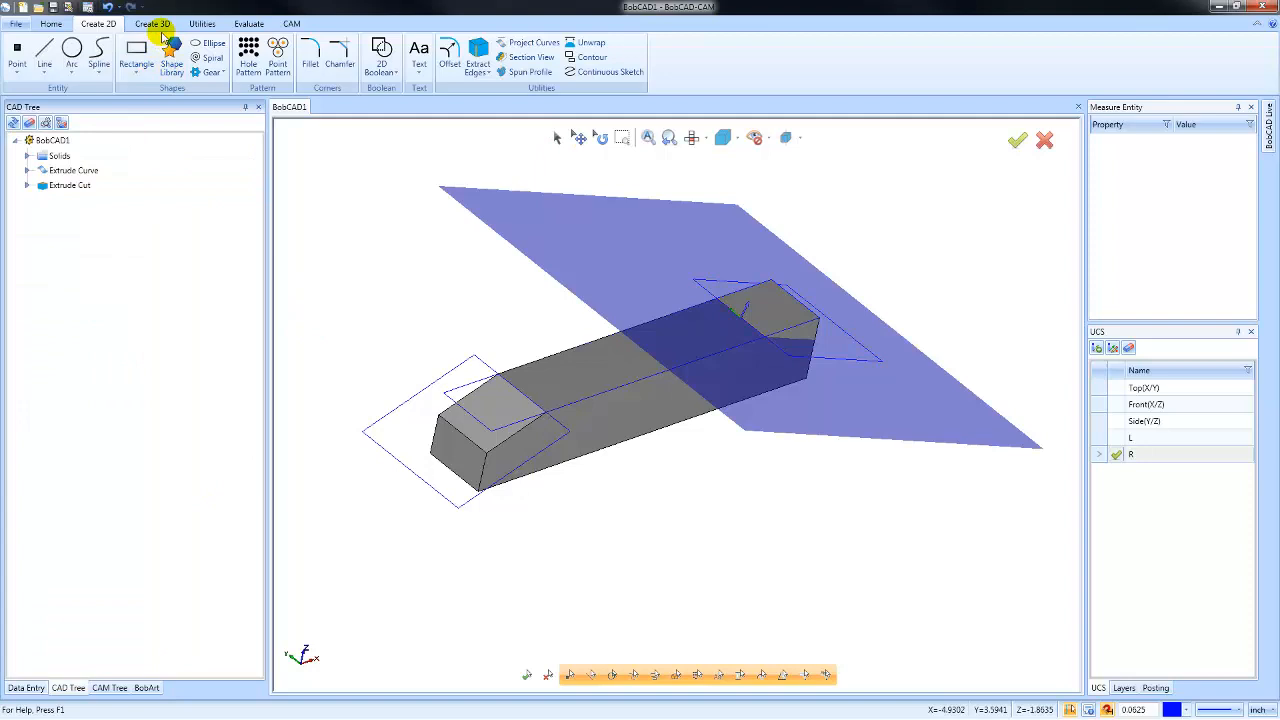
{"action": "left_click", "coordinate": [152, 23]}
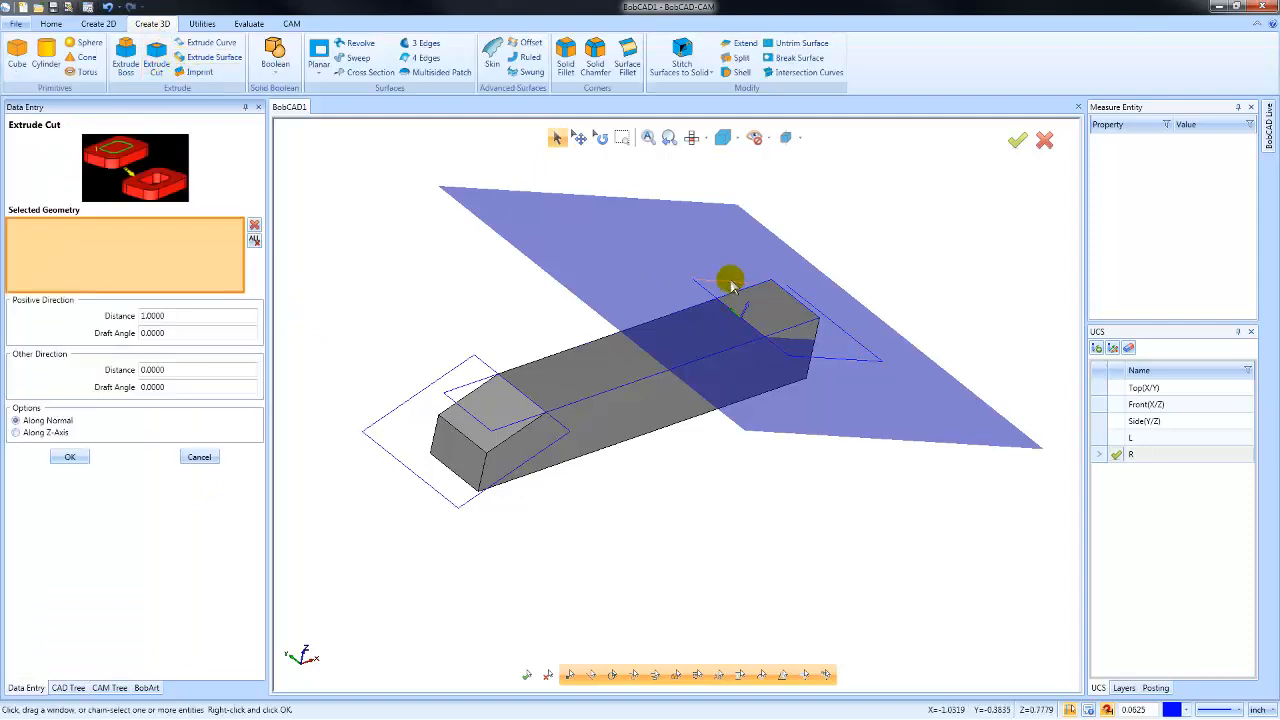
{"action": "left_click", "coordinate": [730, 283]}
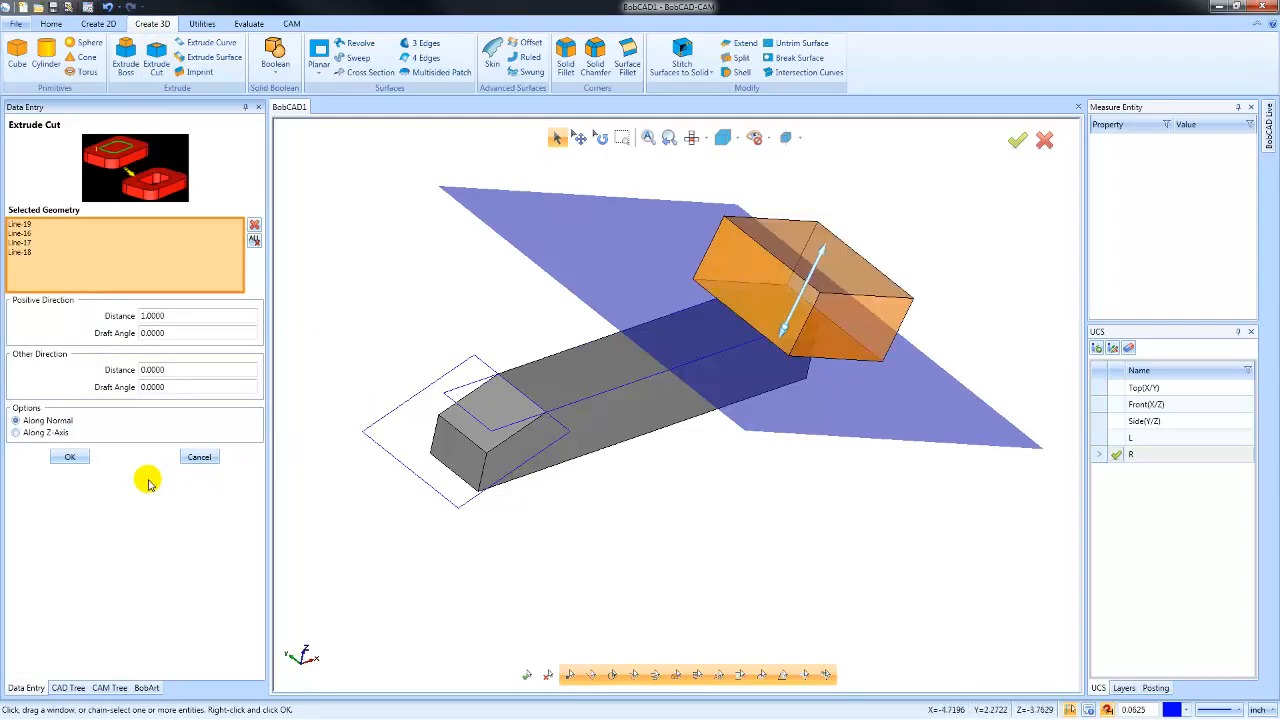
{"action": "left_click", "coordinate": [69, 457]}
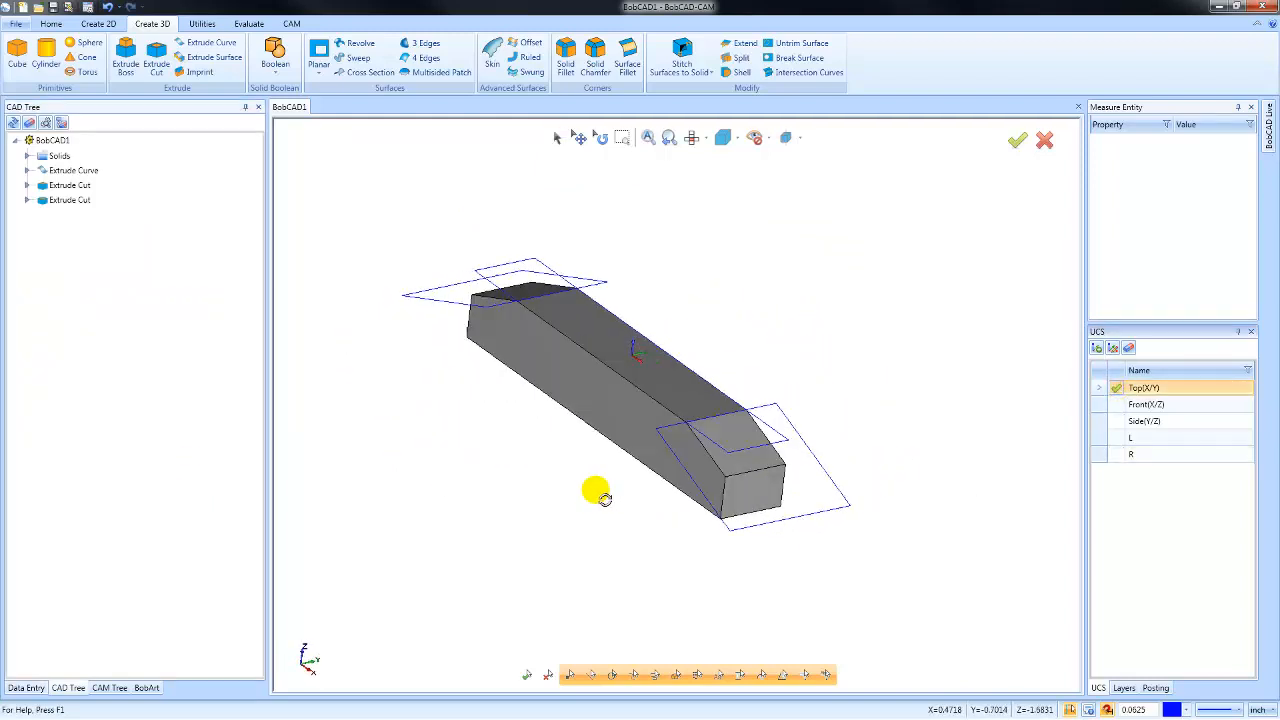
{"action": "left_click_drag", "start_coordinate": [597, 497], "coordinate": [787, 511]}
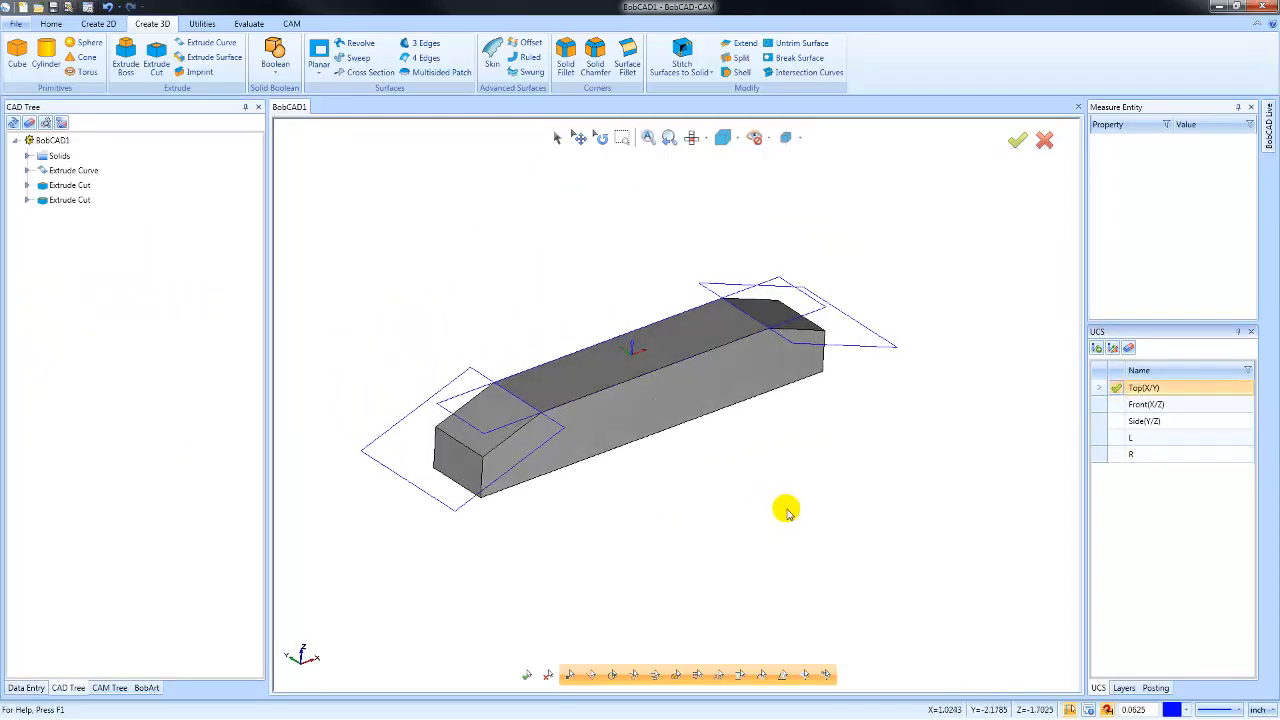